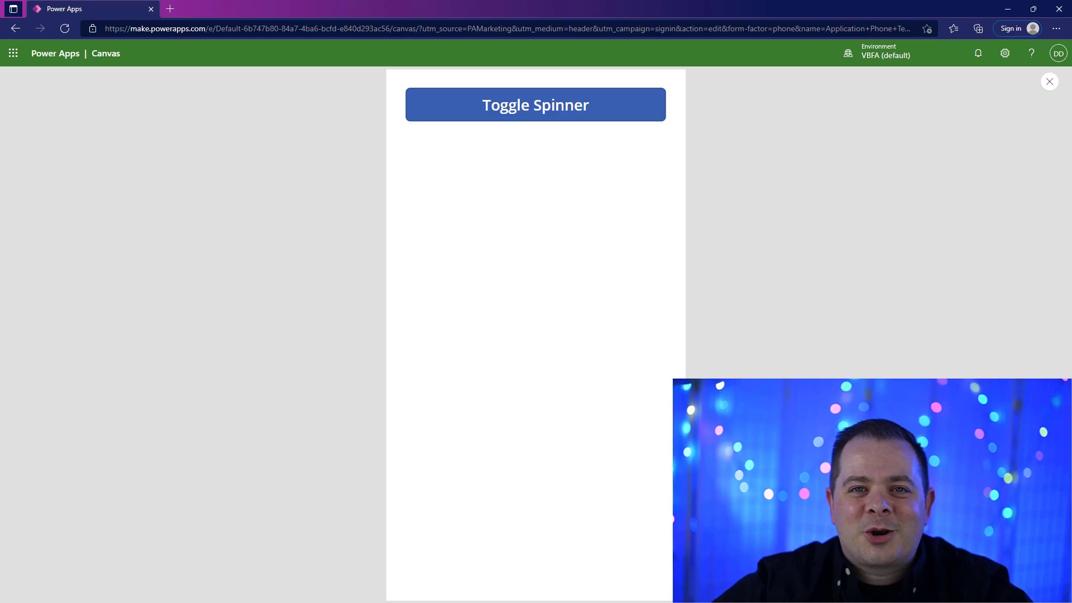
Toggle the spinner on, off and on again with Toggle Spinner, then leave preview.
{"action": "left_click", "coordinate": [535, 105]}
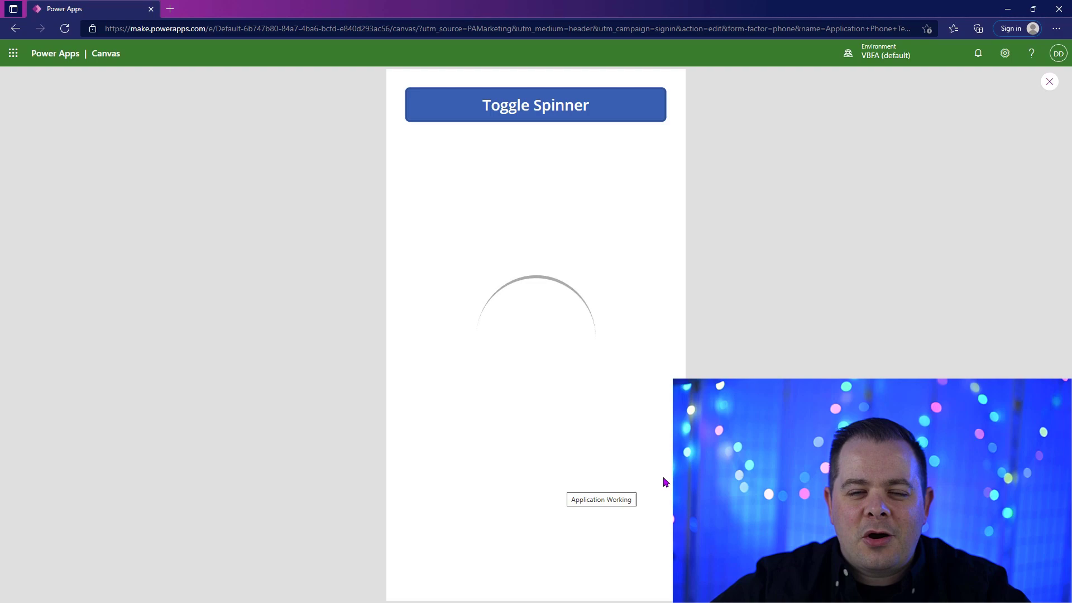
{"action": "left_click", "coordinate": [535, 105]}
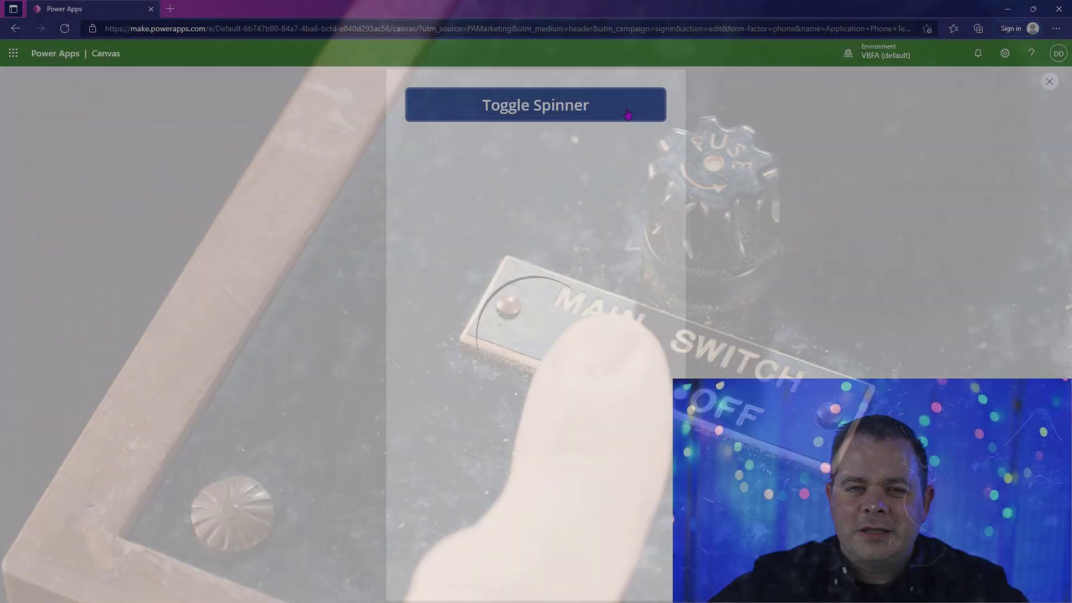
{"action": "left_click", "coordinate": [535, 105]}
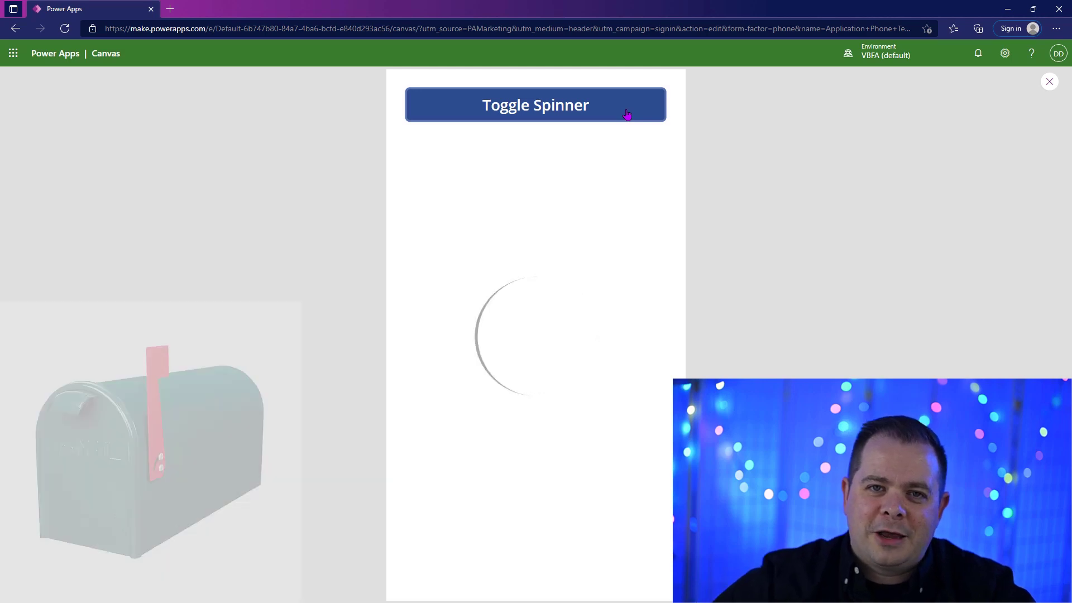
{"action": "left_click", "coordinate": [1049, 81]}
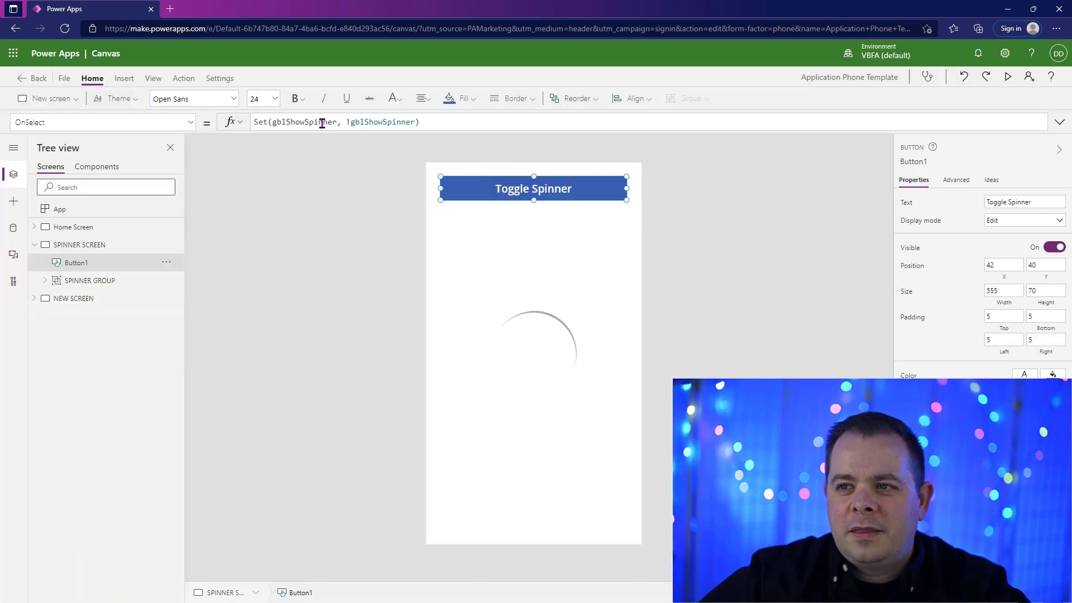
Change Button1's OnSelect to Set(gblShowSpinner, Not gblShowSpinner) and inspect the variable.
{"action": "left_click", "coordinate": [302, 121]}
{"action": "type", "text": "Not "}
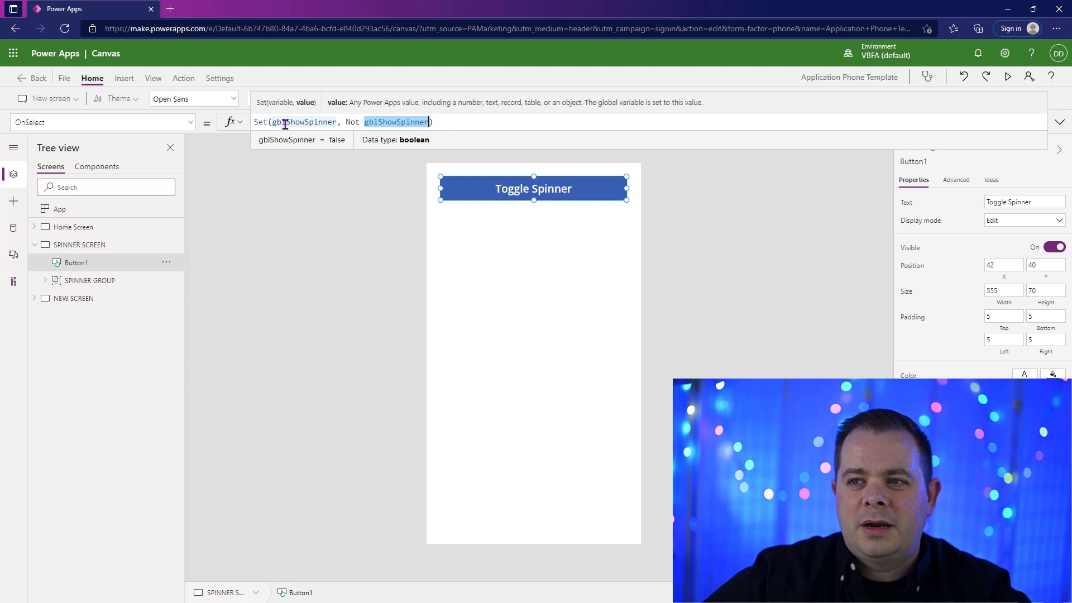
{"action": "left_click", "coordinate": [182, 79]}
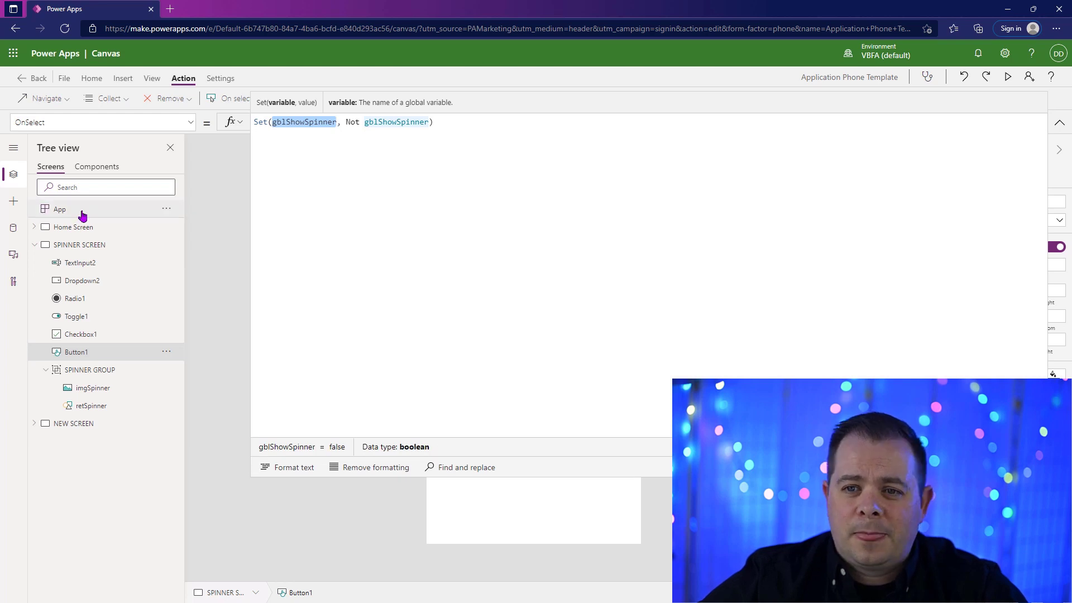
Review App OnStart, which sets gblShowSpinner true and later false.
{"action": "left_click", "coordinate": [59, 209]}
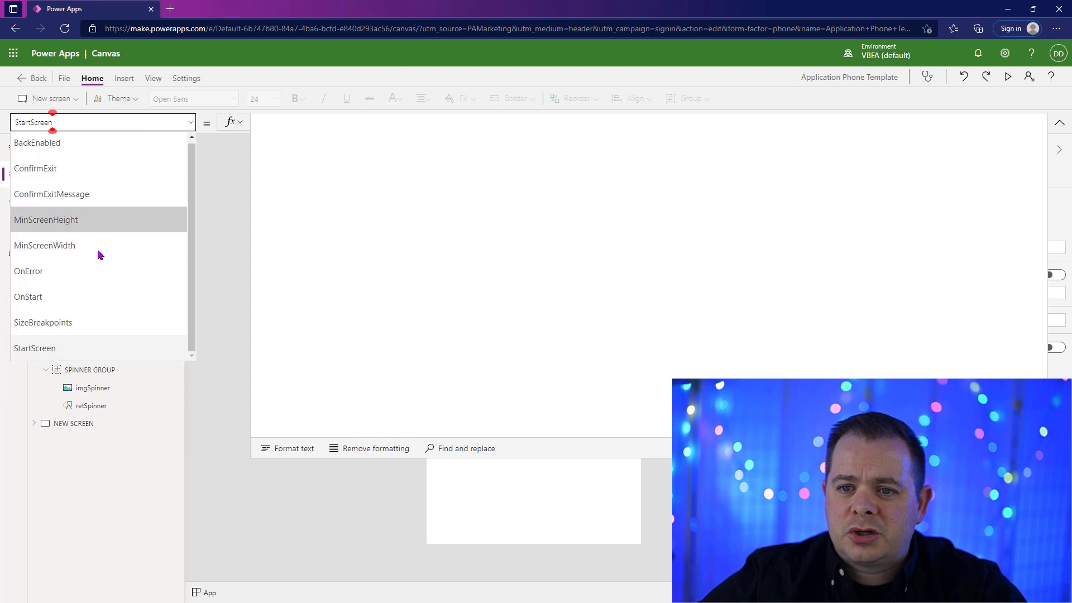
{"action": "left_click", "coordinate": [28, 297]}
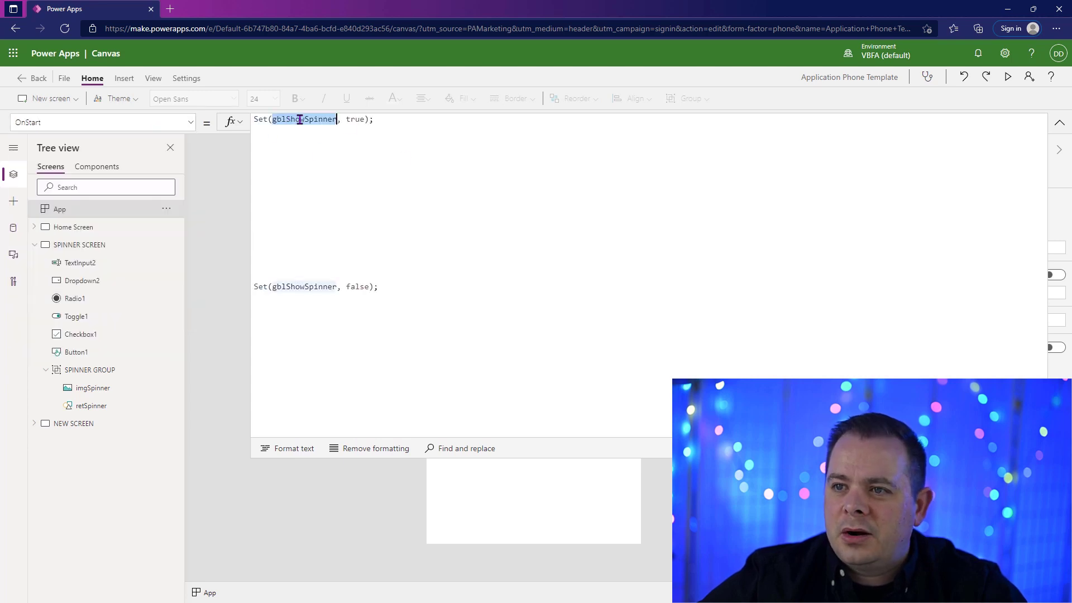
{"action": "left_click", "coordinate": [353, 119]}
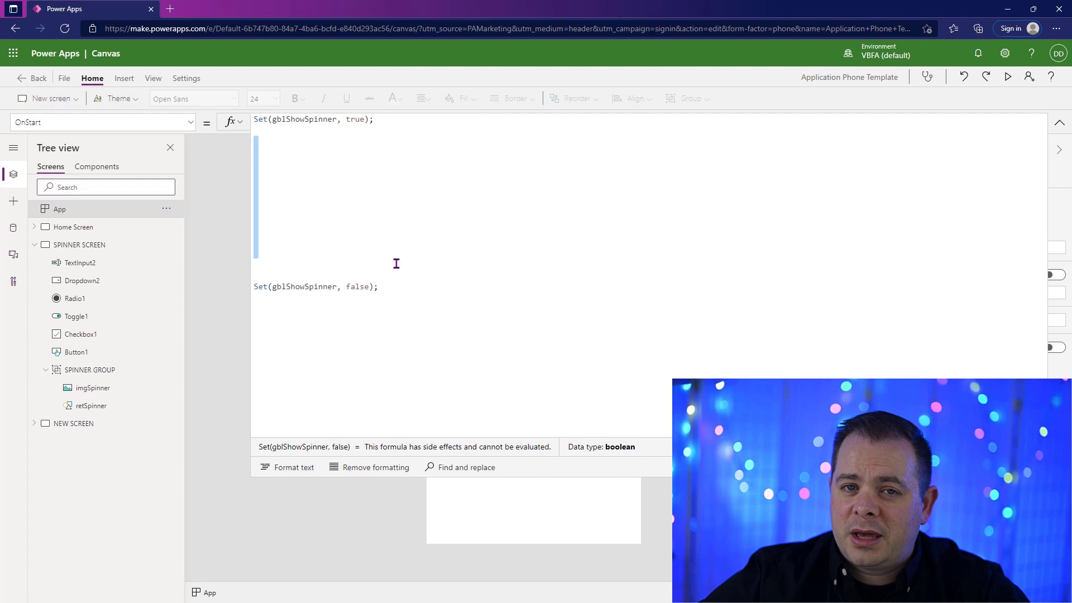
{"action": "mouse_move", "coordinate": [445, 298]}
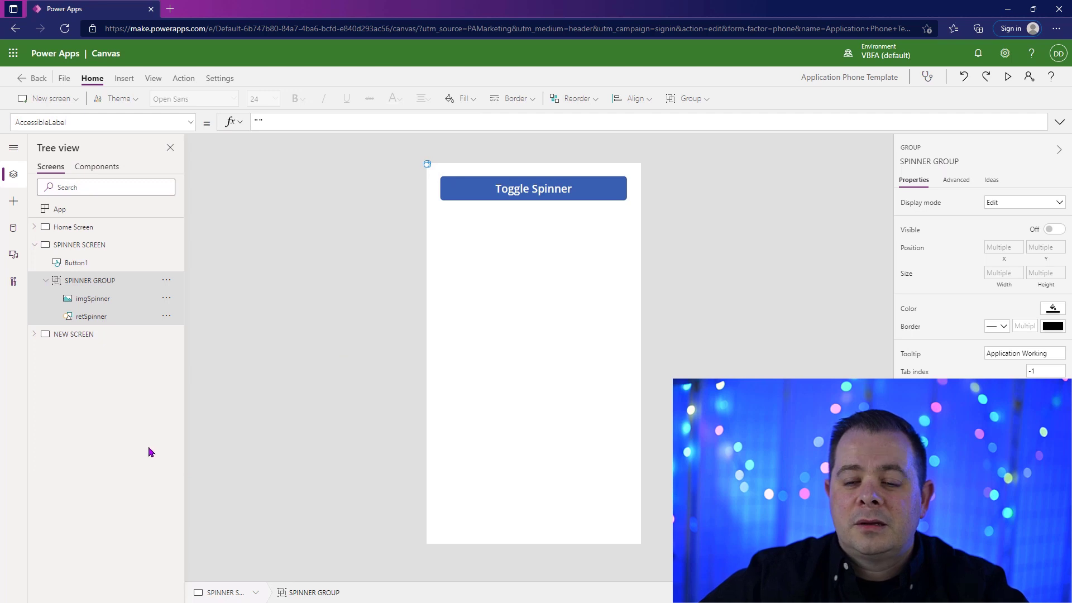
Inspect imgSpinner, retSpinner and the screens, then bind SPINNER GROUP's Visible to gblShowSpinner.
{"action": "left_click", "coordinate": [91, 300]}
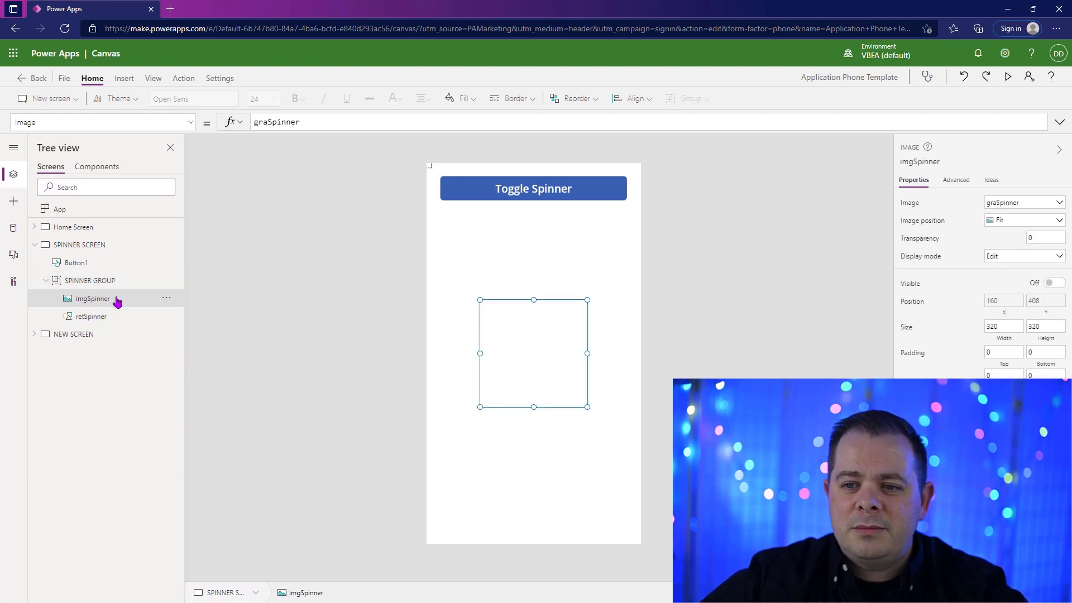
{"action": "left_click", "coordinate": [90, 316]}
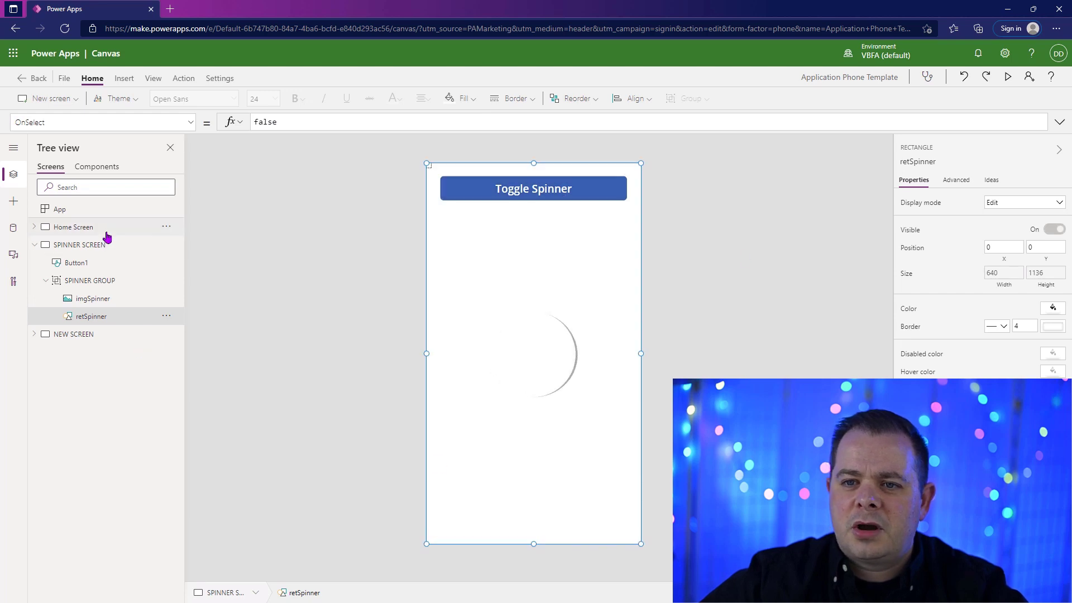
{"action": "left_click", "coordinate": [73, 226]}
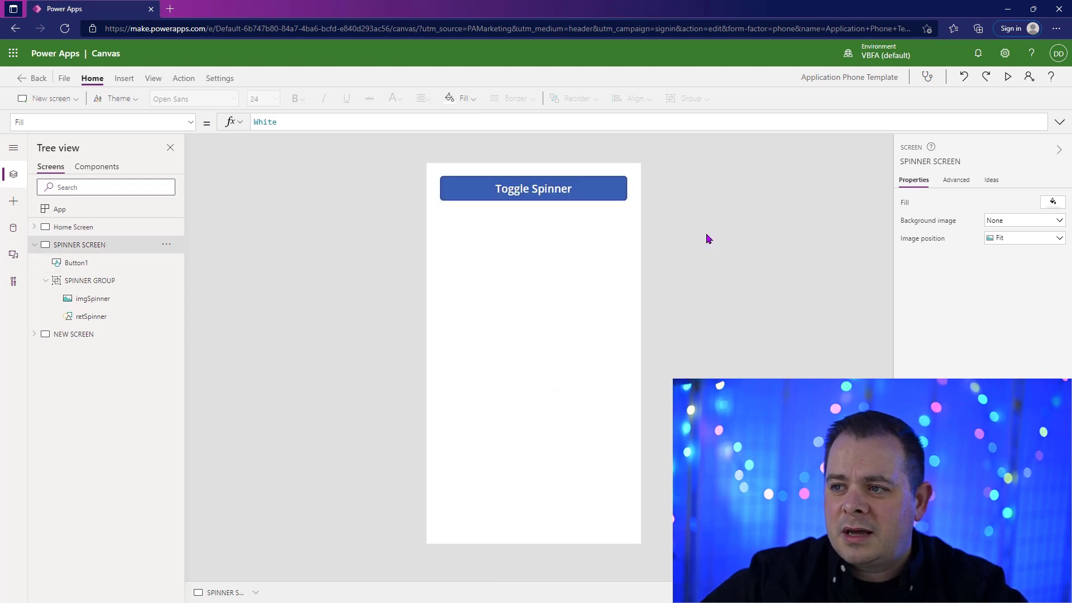
{"action": "left_click", "coordinate": [73, 226]}
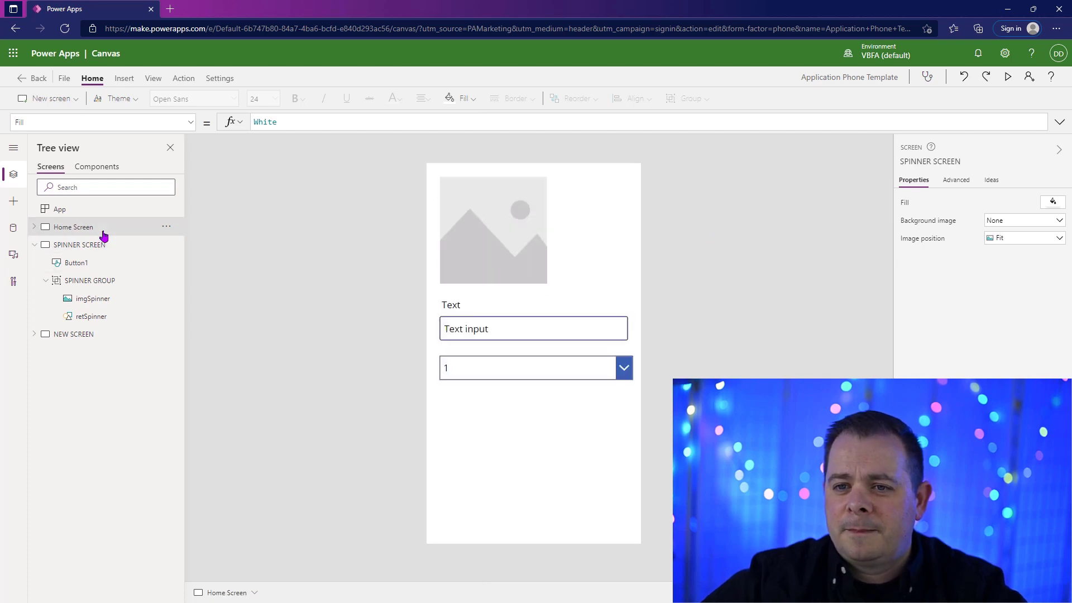
{"action": "left_click", "coordinate": [71, 227]}
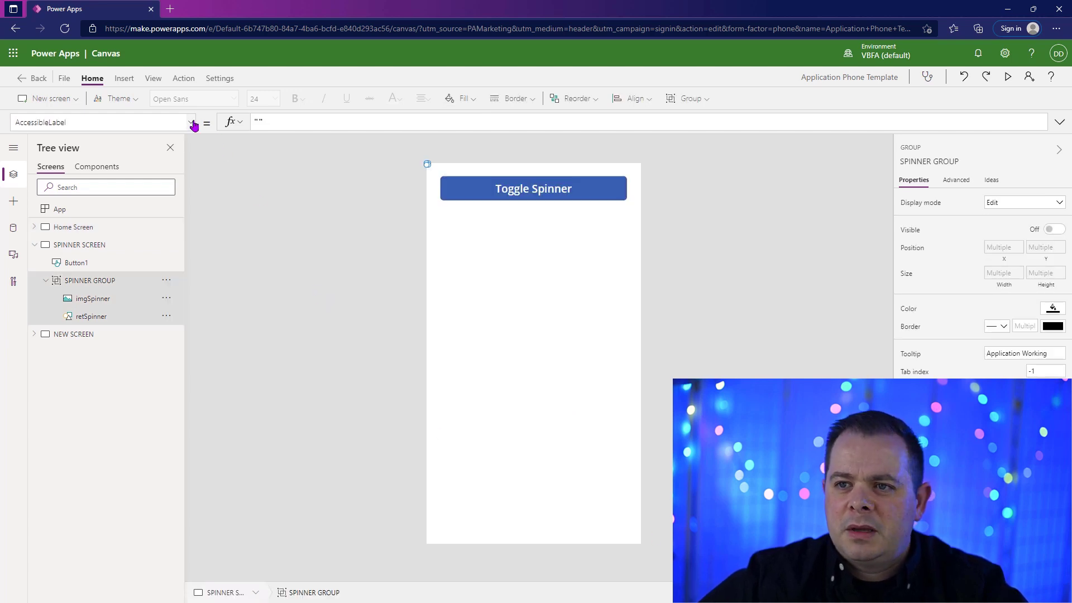
{"action": "left_click", "coordinate": [191, 122]}
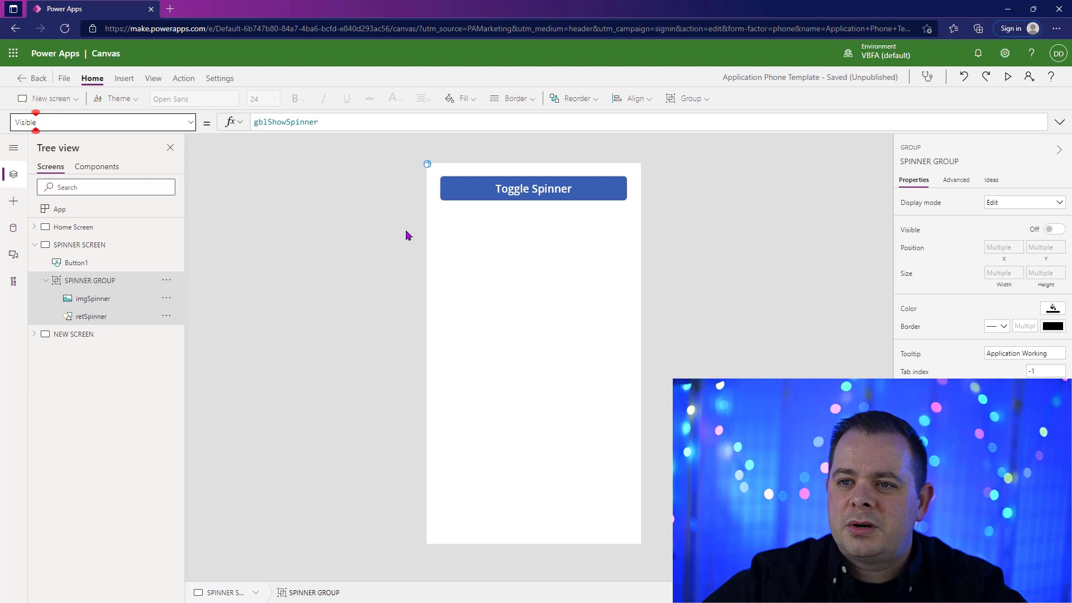
Insert a Check box and a Toggle onto the spinner screen under the button.
{"action": "left_click", "coordinate": [124, 78]}
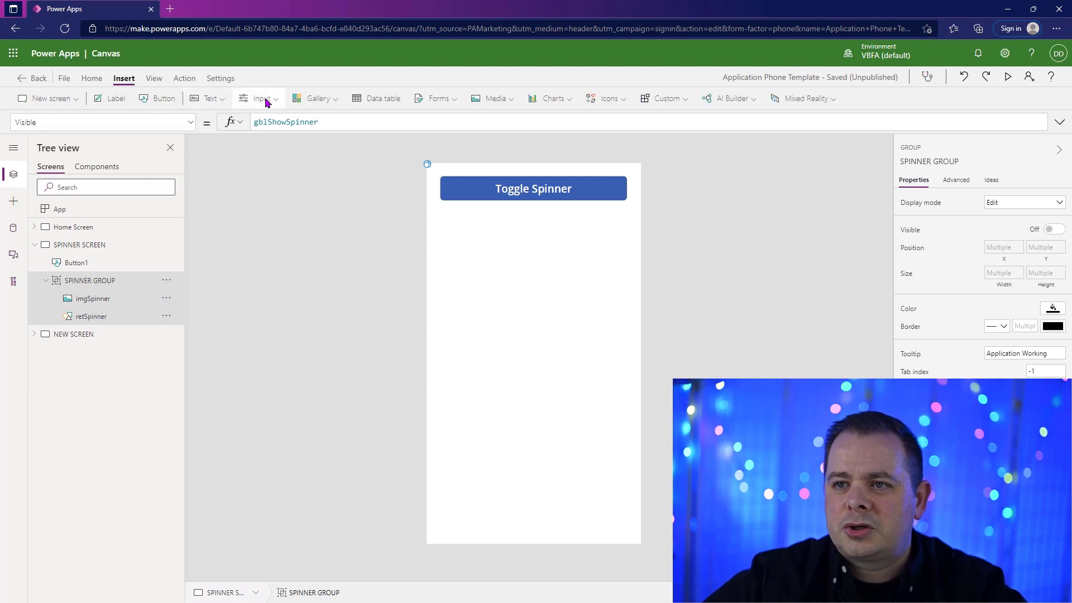
{"action": "left_click", "coordinate": [258, 98]}
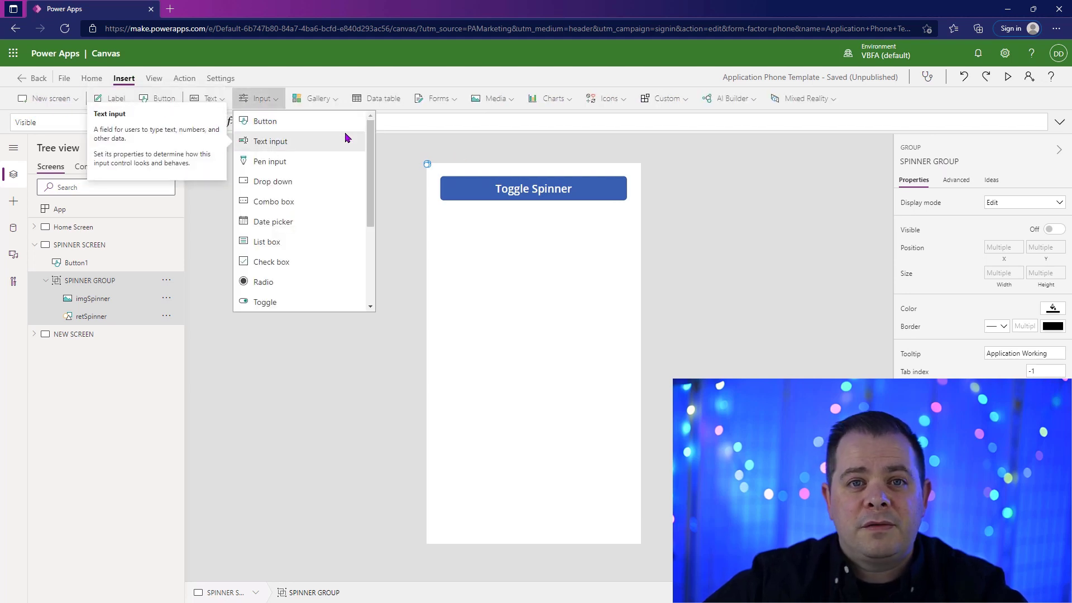
{"action": "left_click", "coordinate": [270, 261]}
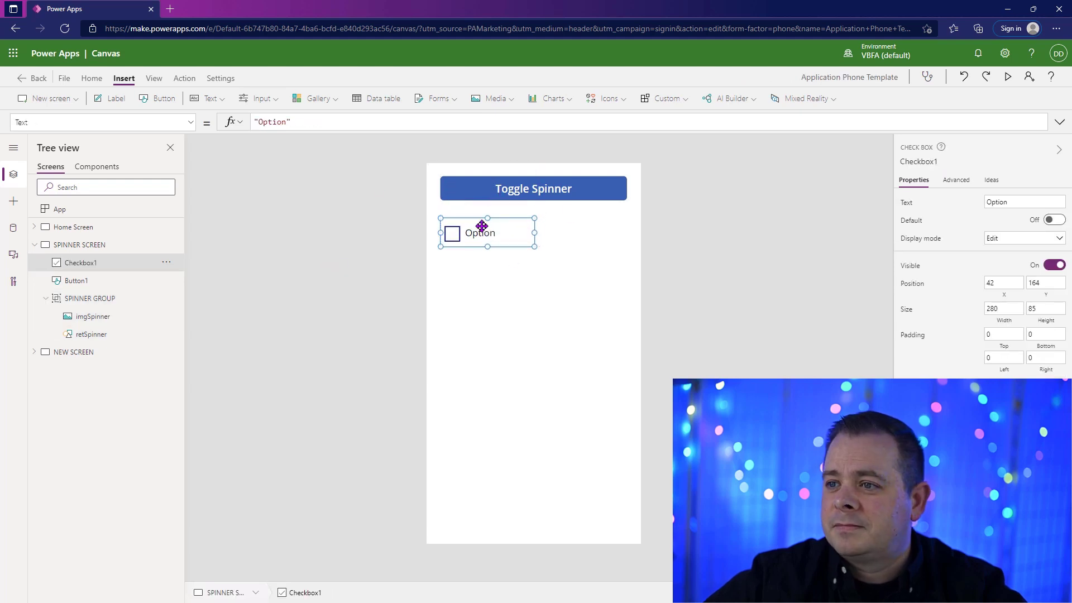
{"action": "left_click", "coordinate": [259, 98]}
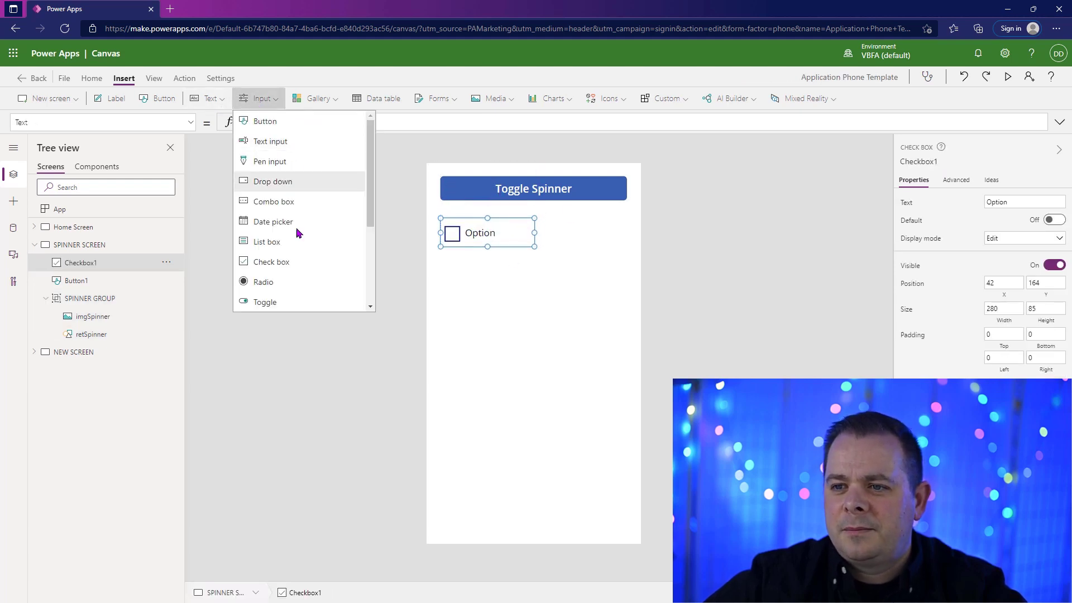
{"action": "left_click", "coordinate": [265, 302]}
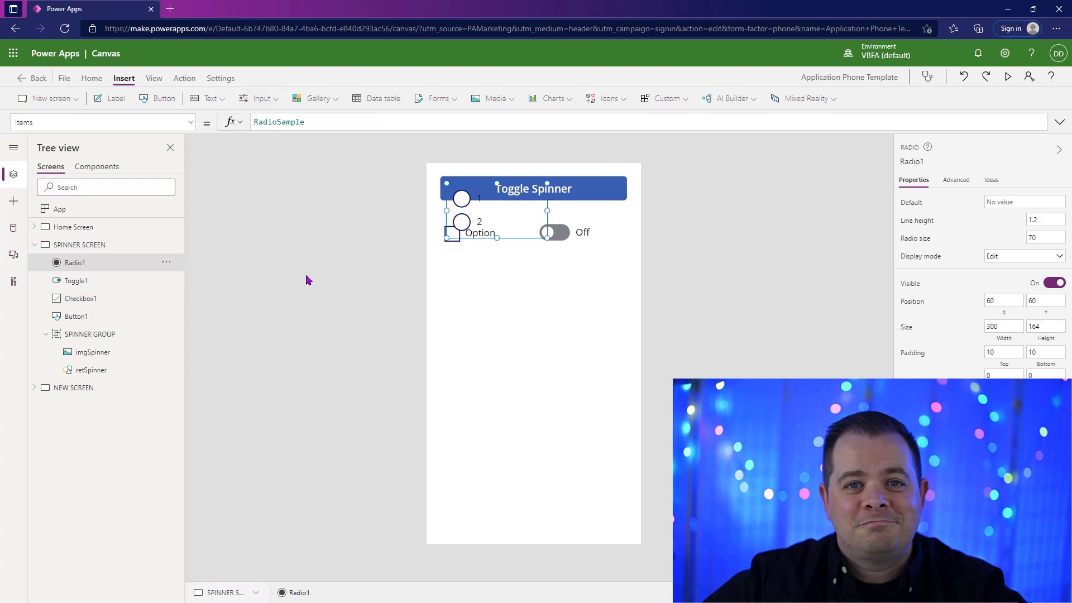
Add Radio and Drop down controls, moving the radio buttons below the checkbox and toggle.
{"action": "left_click_drag", "start_coordinate": [462, 206], "coordinate": [503, 297]}
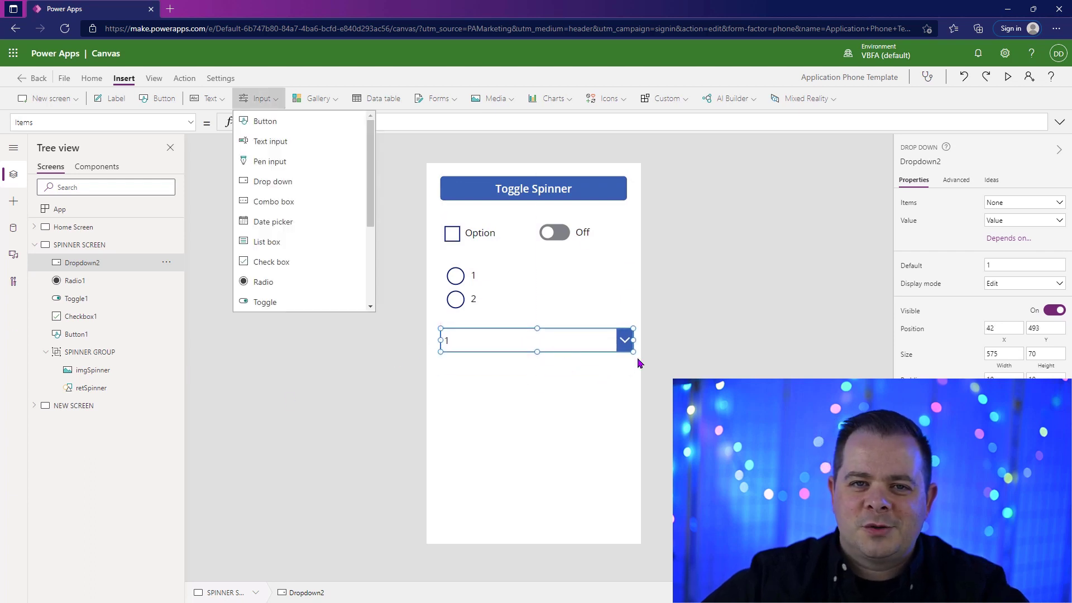
{"action": "left_click", "coordinate": [754, 295]}
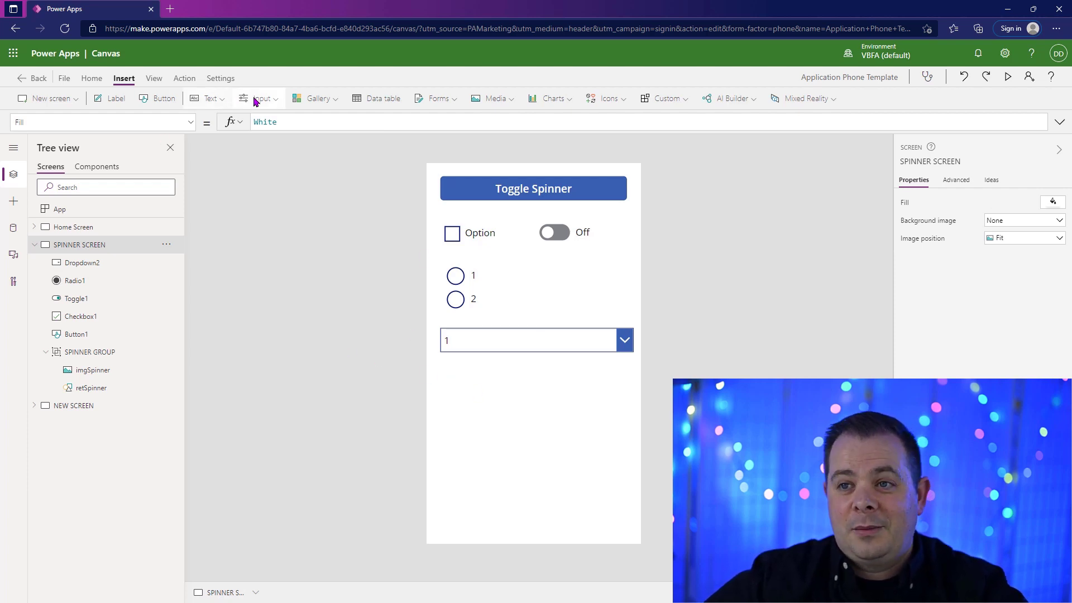
{"action": "left_click", "coordinate": [260, 98]}
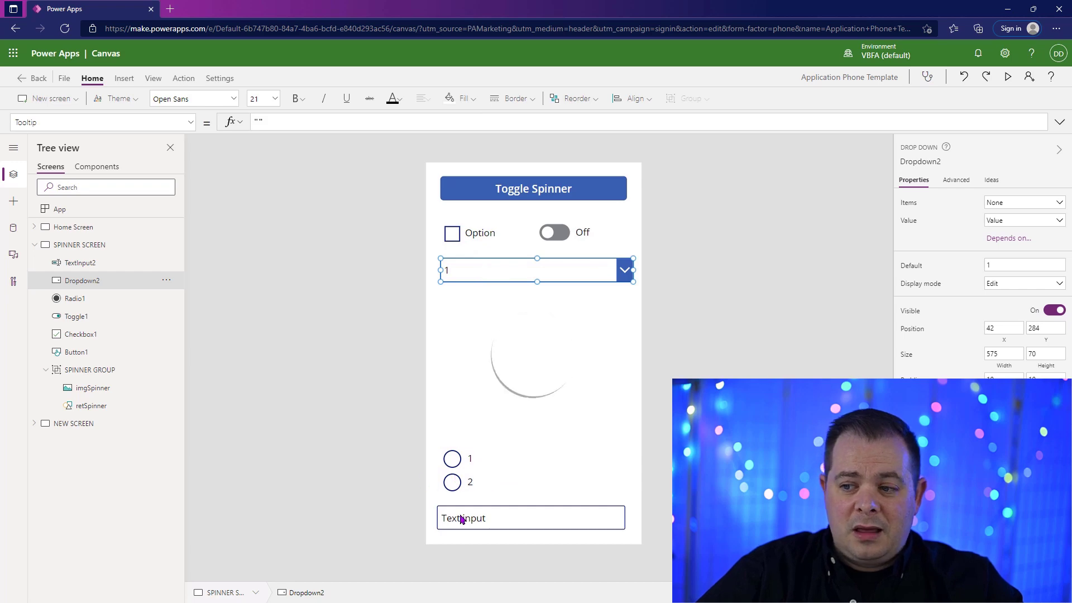
Add a Text input and give Dropdown2 and Radio1 Items ["true", "false"], shrinking Radio1 to fit.
{"action": "type", "text": "DropDownSample"}
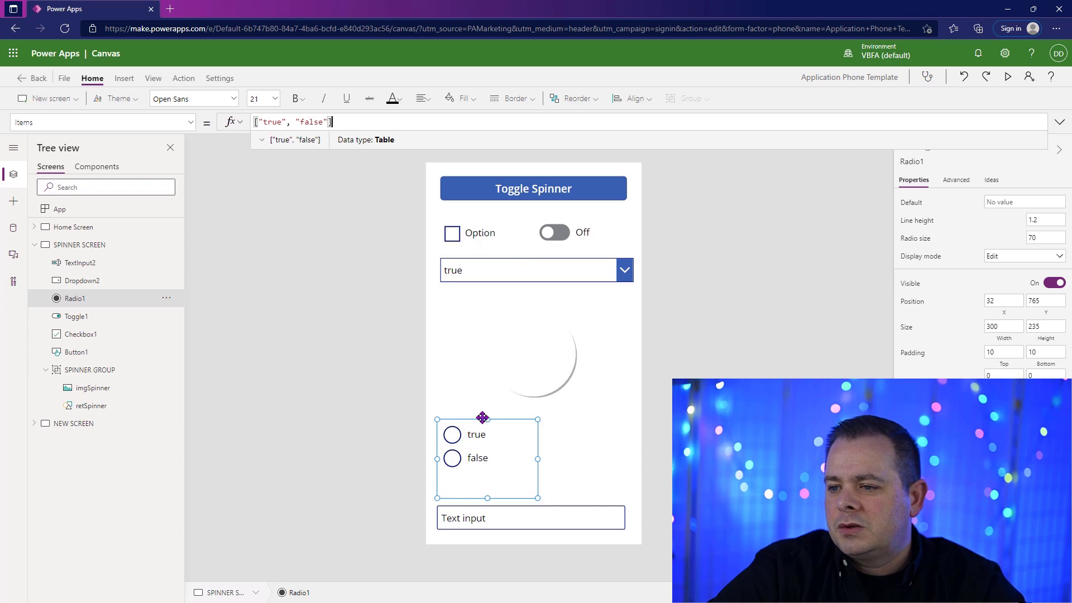
{"action": "left_click_drag", "start_coordinate": [488, 418], "coordinate": [488, 441]}
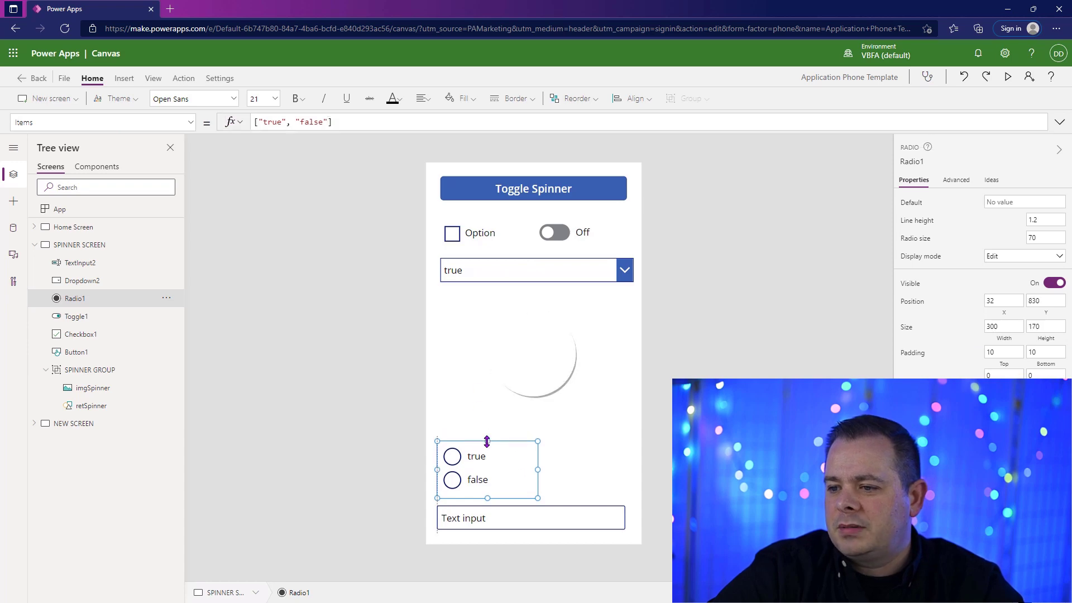
{"action": "left_click", "coordinate": [533, 188]}
{"action": "type", "text": "gblShowSpinner"}
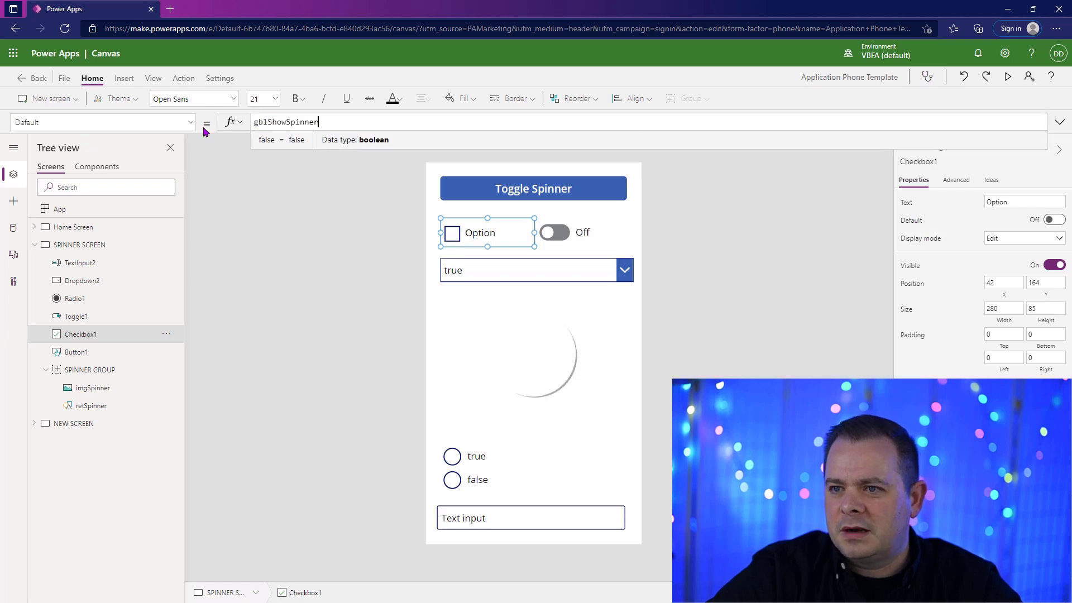
Set Radio1's Default to gblShowSpinner and preview, every control reading true with spinner shown.
{"action": "left_click", "coordinate": [554, 233]}
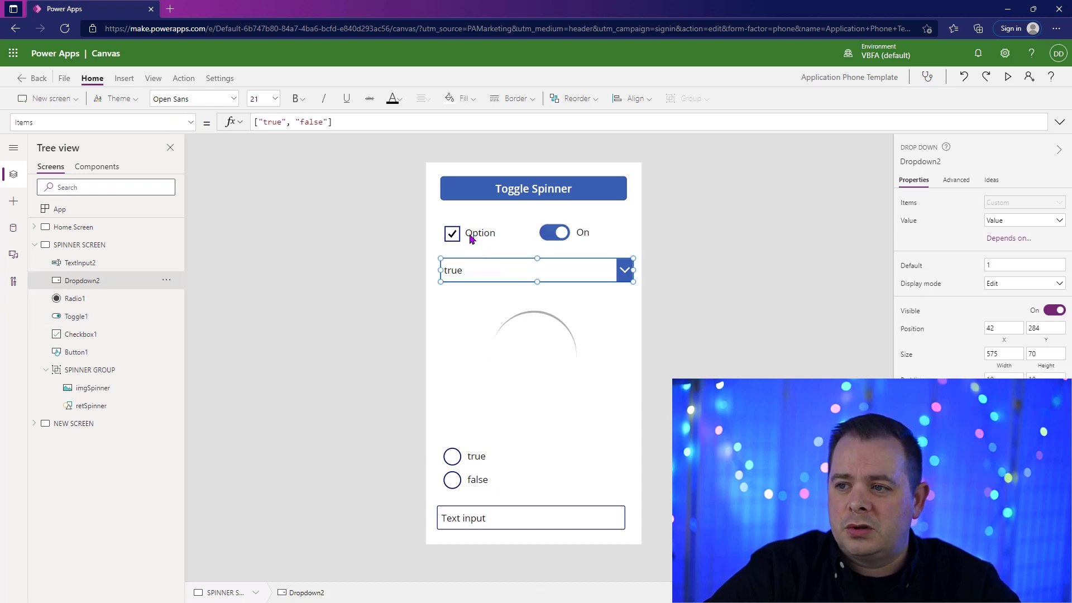
{"action": "mouse_move", "coordinate": [574, 241]}
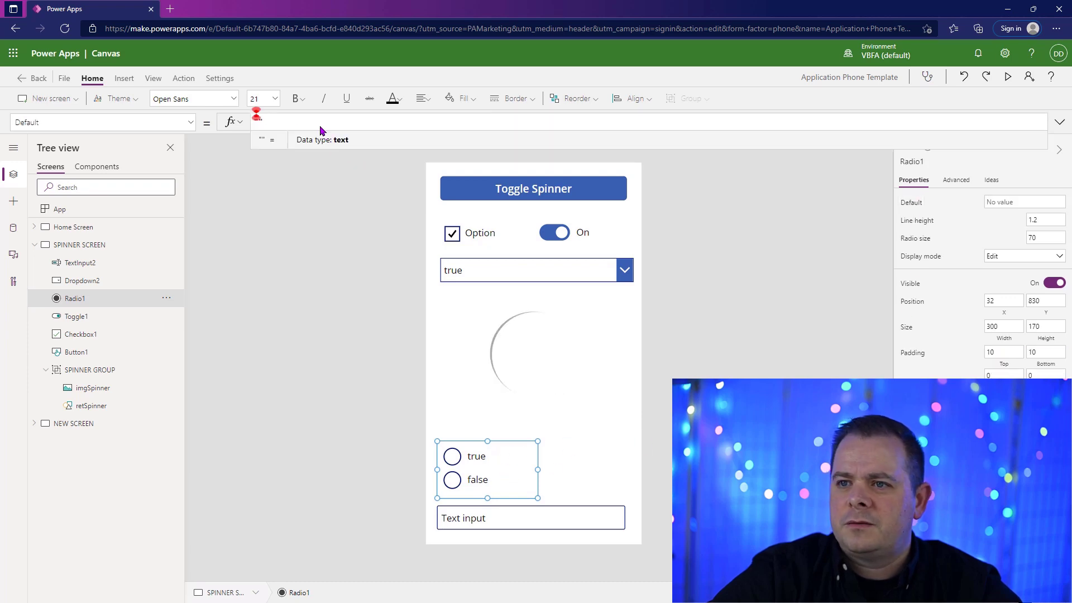
{"action": "type", "text": "gblShowSpinner"}
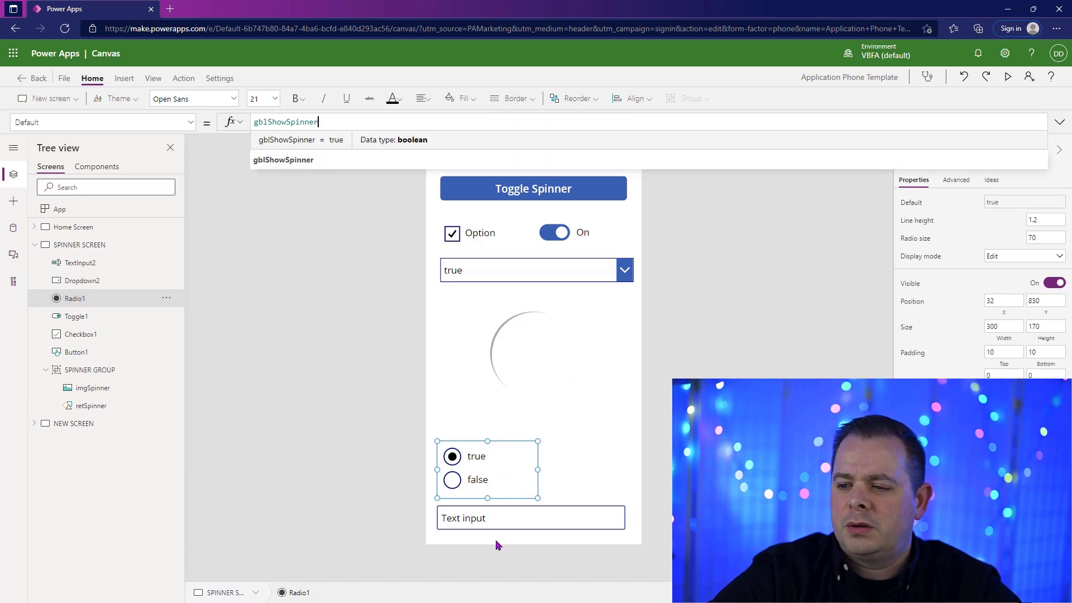
{"action": "left_click", "coordinate": [531, 517]}
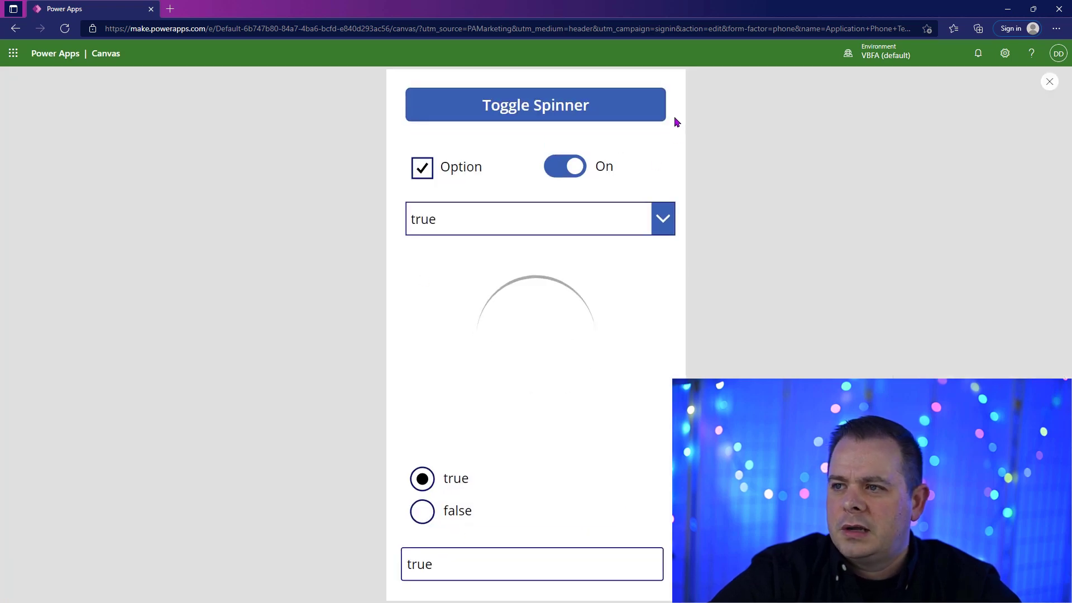
Toggle the spinner off so every control reads false, then leave preview.
{"action": "left_click", "coordinate": [535, 105]}
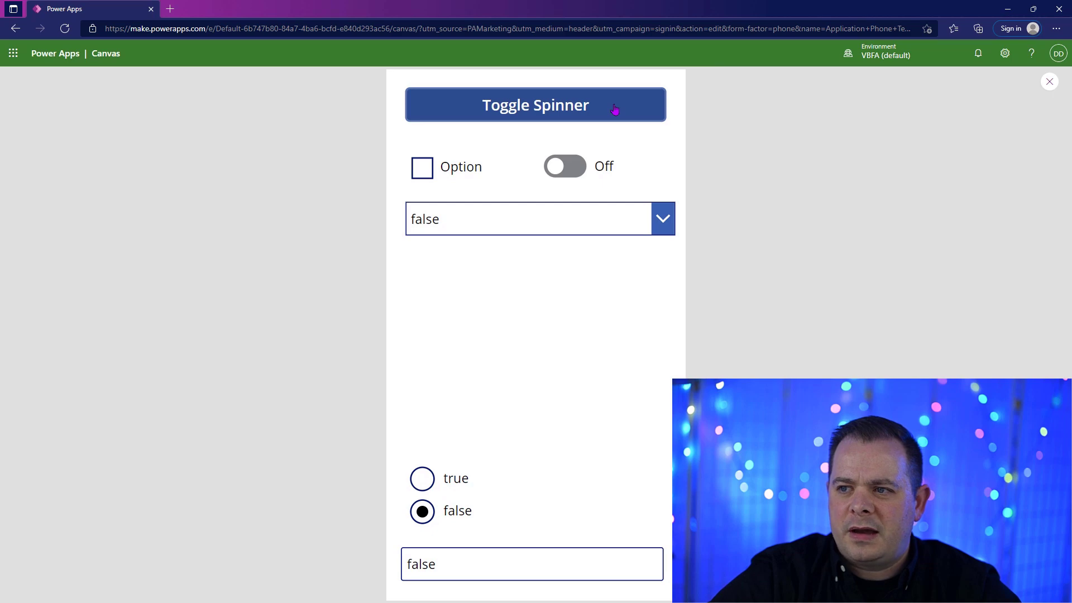
{"action": "left_click", "coordinate": [534, 105]}
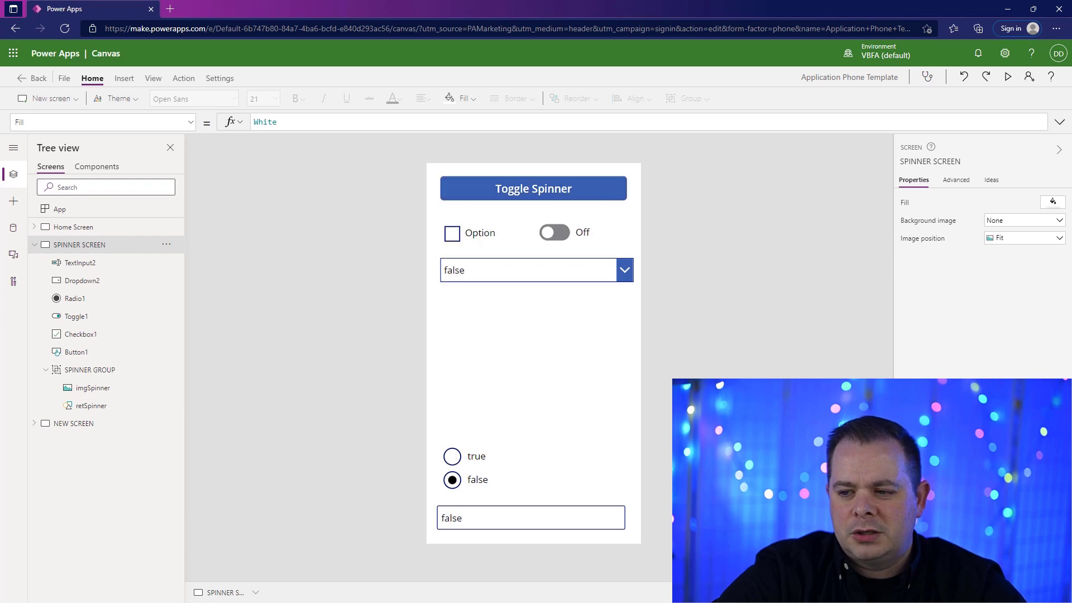
Give Checkbox1 OnCheck Set(gblShowSpinner, Not gblShowSpinner) and OnUncheck Set(gblShowSpinner, Self.Value).
{"action": "left_click", "coordinate": [534, 188]}
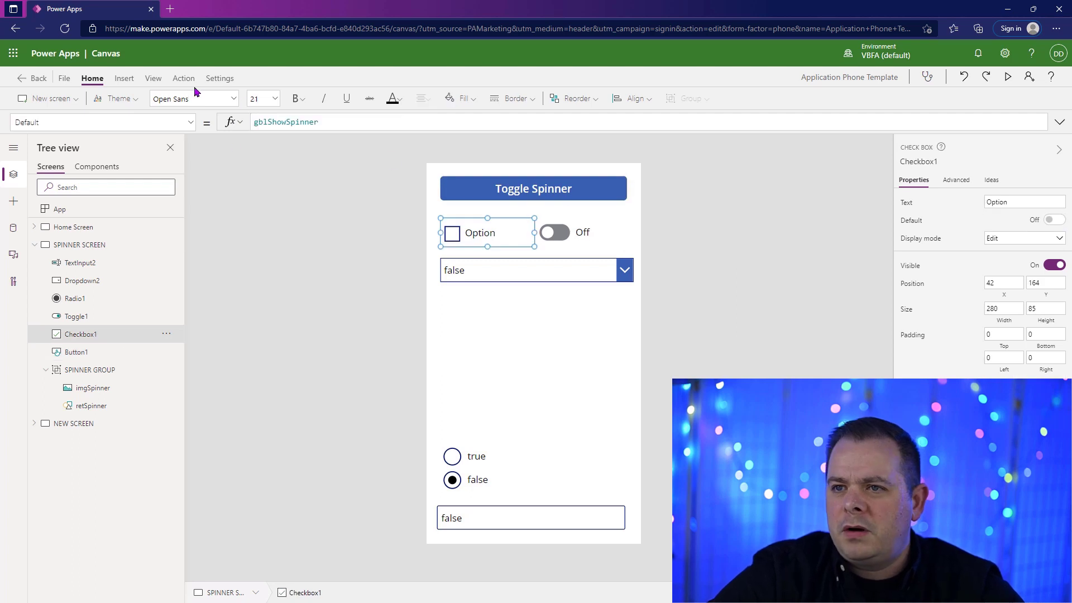
{"action": "left_click", "coordinate": [182, 78]}
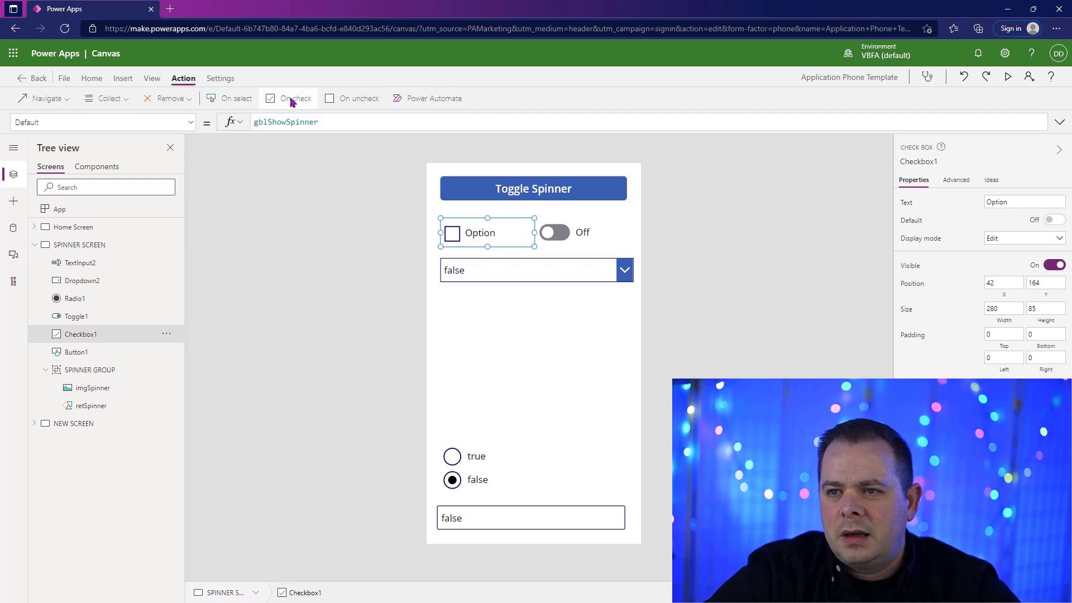
{"action": "left_click", "coordinate": [294, 99]}
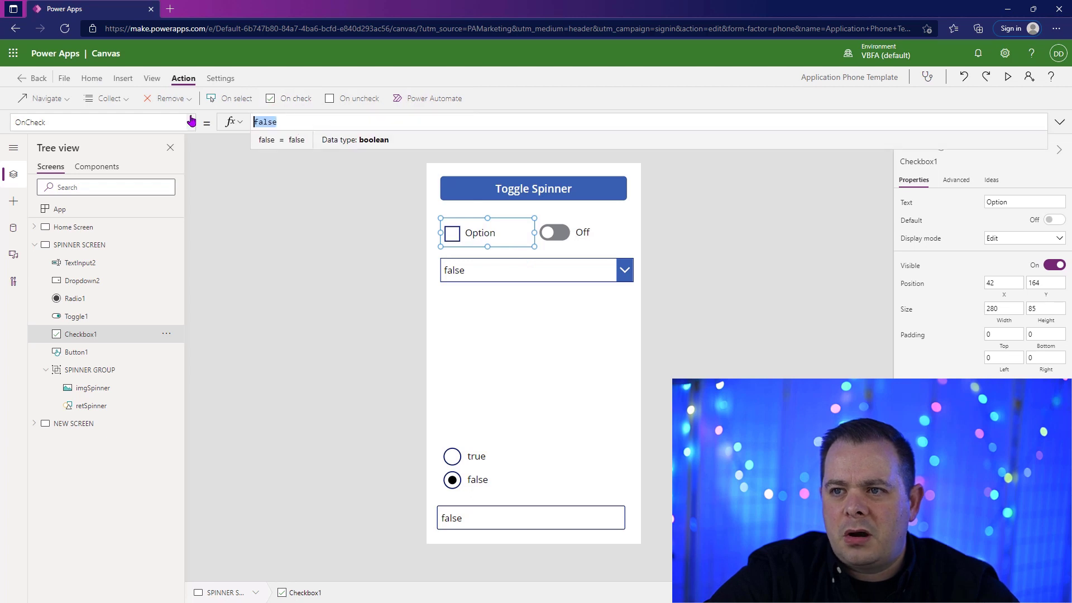
{"action": "type", "text": "Set(gblShowSpinner, Not gblShowSpinner)"}
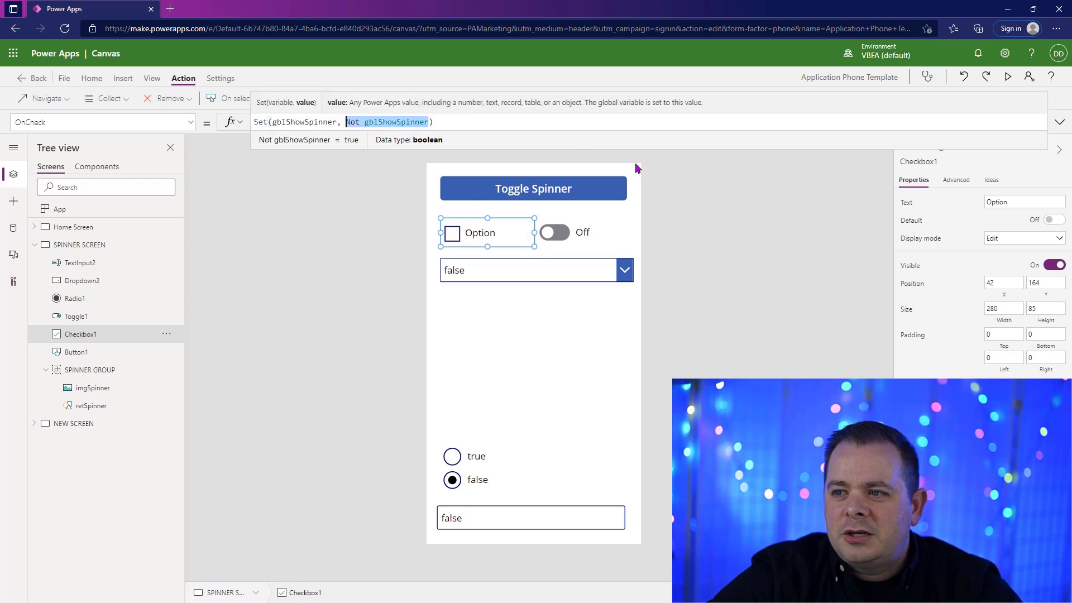
{"action": "mouse_move", "coordinate": [738, 244]}
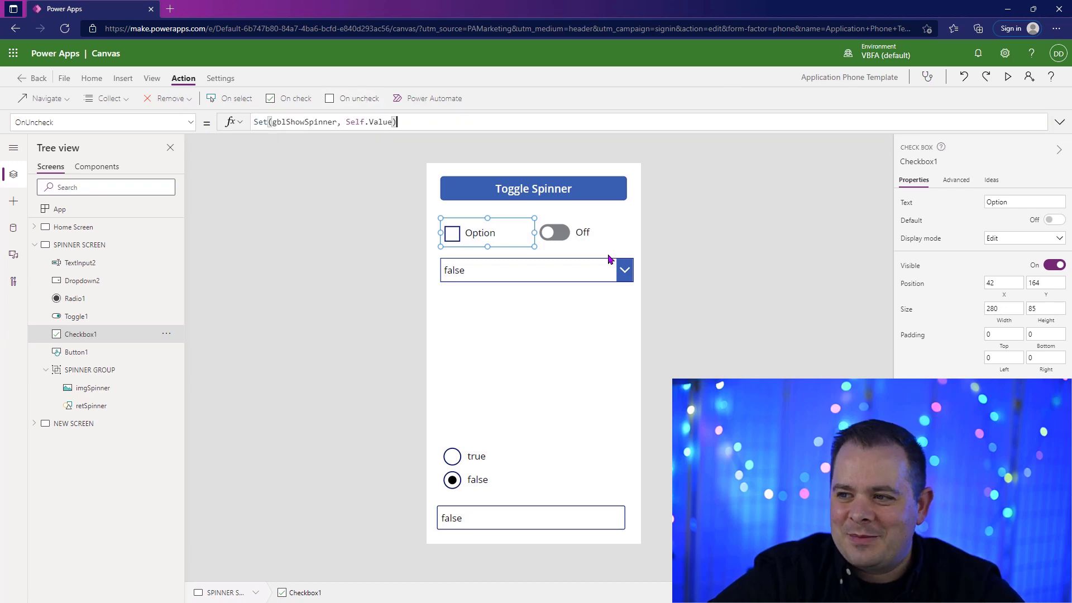
Review Toggle1's check and uncheck formulas, then move to Dropdown2.
{"action": "left_click", "coordinate": [554, 232]}
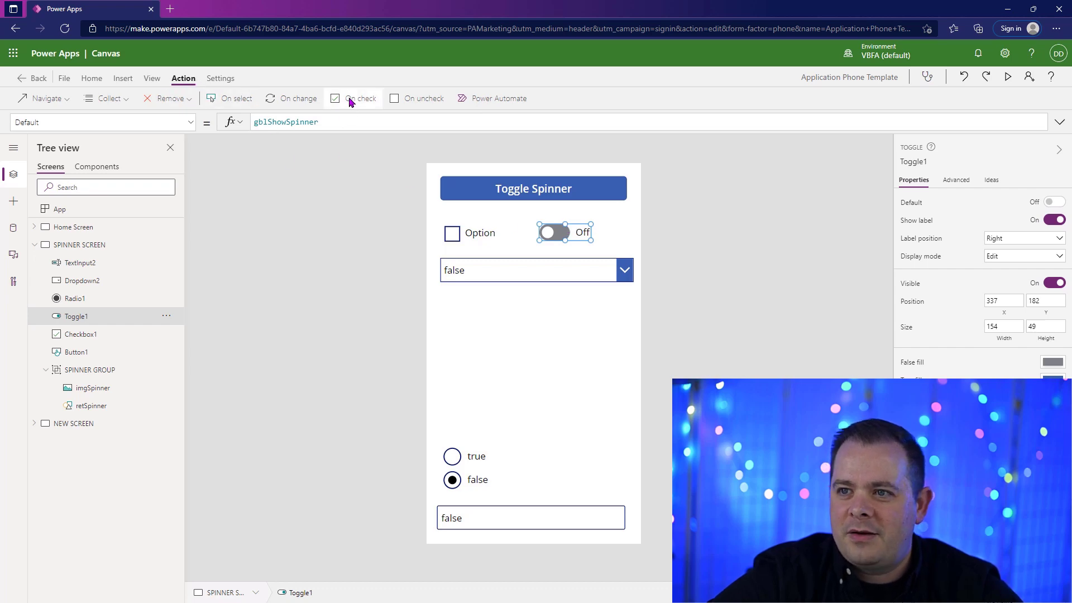
{"action": "left_click", "coordinate": [359, 98]}
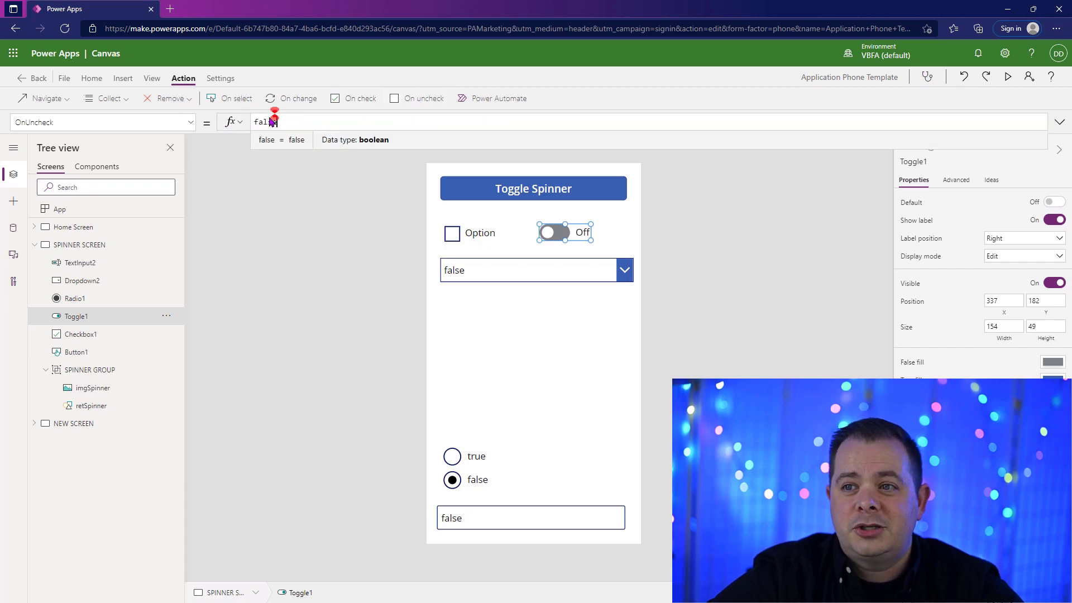
{"action": "left_click", "coordinate": [534, 269]}
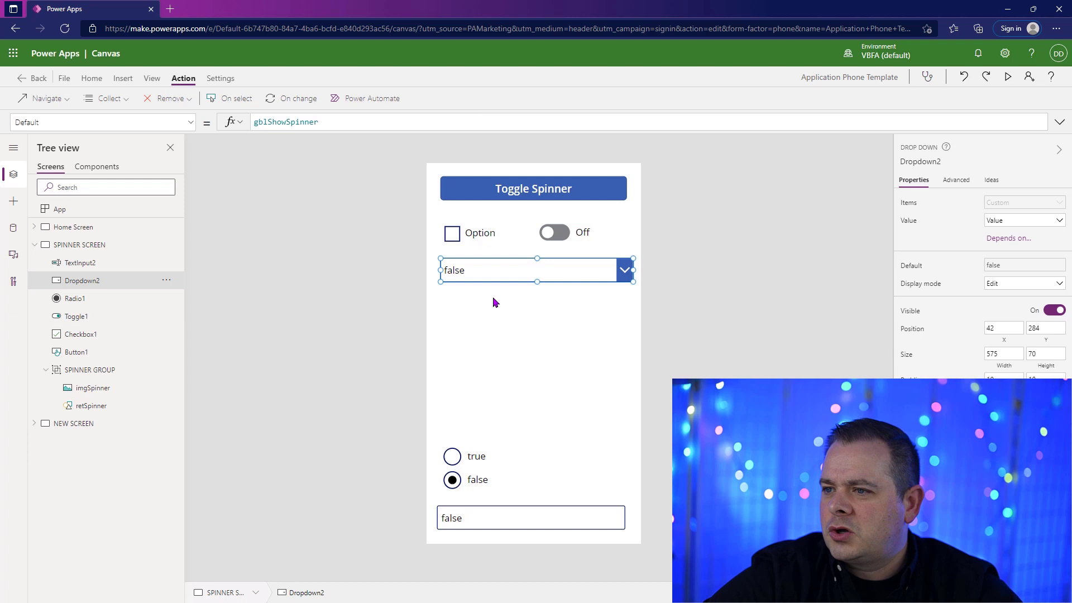
Give Dropdown2 OnChange Set(gblShowSpinner, Self.Selected.Value = "true").
{"action": "left_click", "coordinate": [103, 122]}
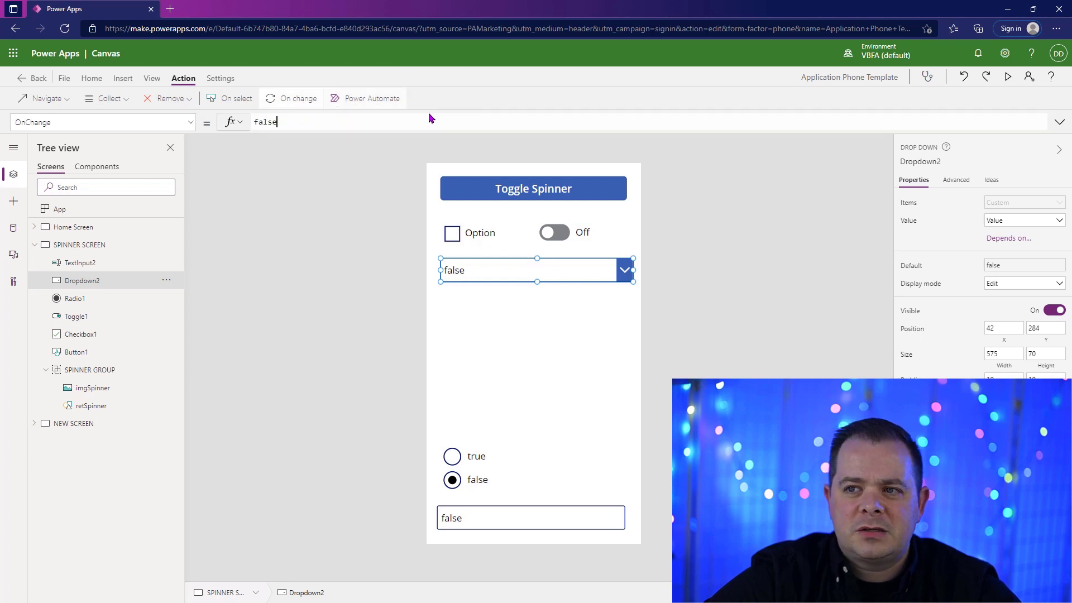
{"action": "type", "text": "Set(gblShowSpinner, Self.Value)"}
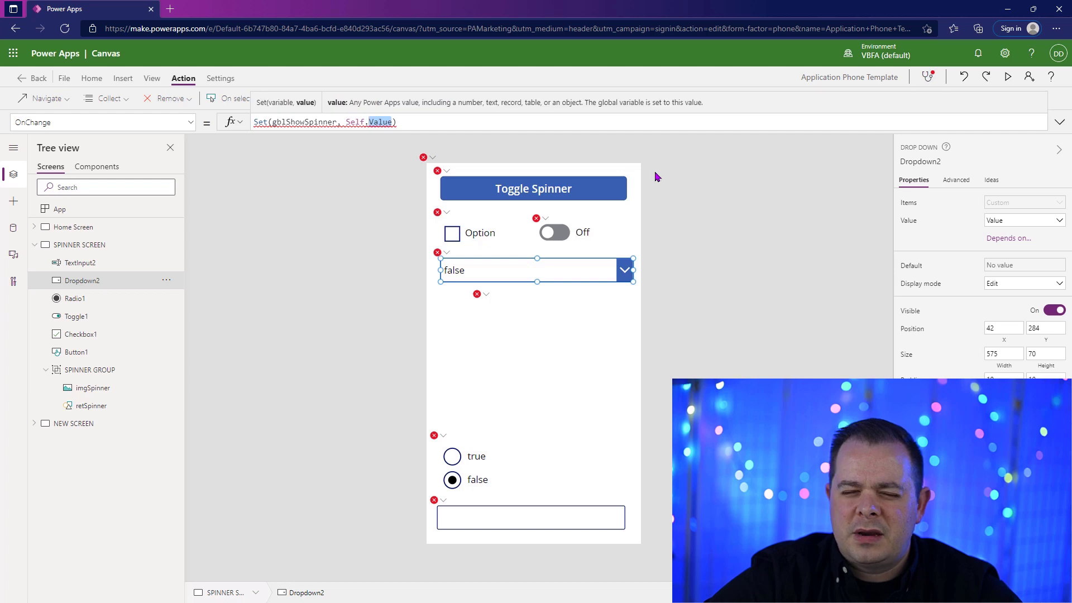
{"action": "mouse_move", "coordinate": [646, 184]}
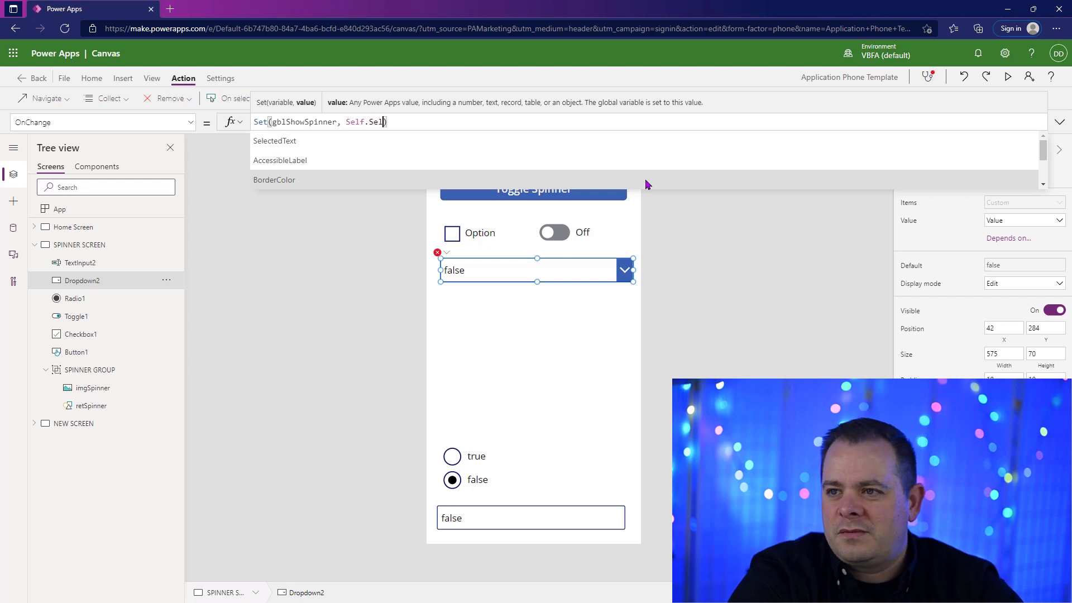
{"action": "type", "text": "e"}
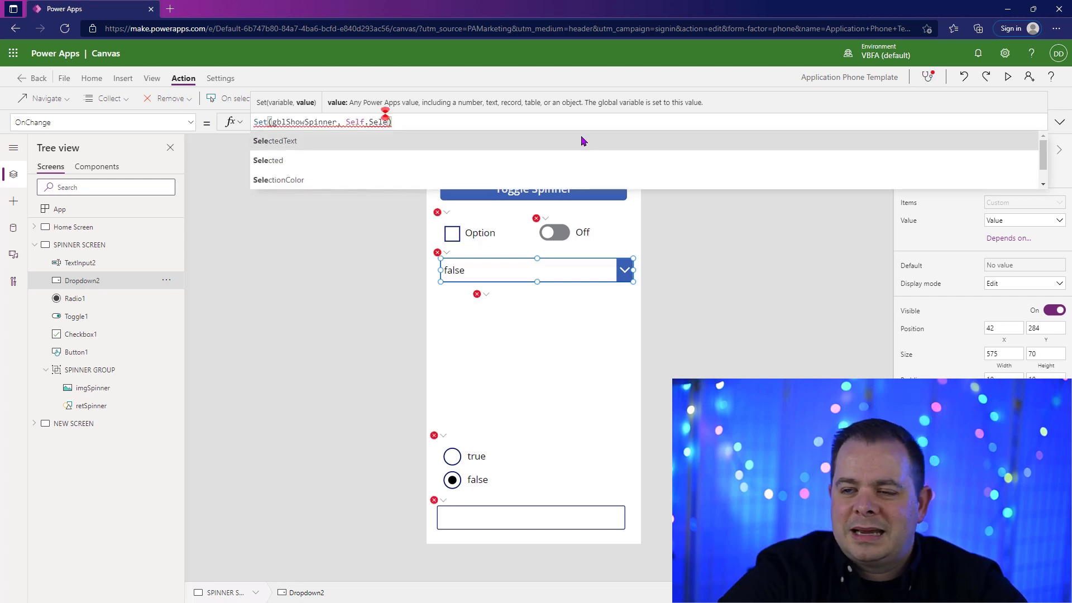
{"action": "left_click", "coordinate": [268, 159]}
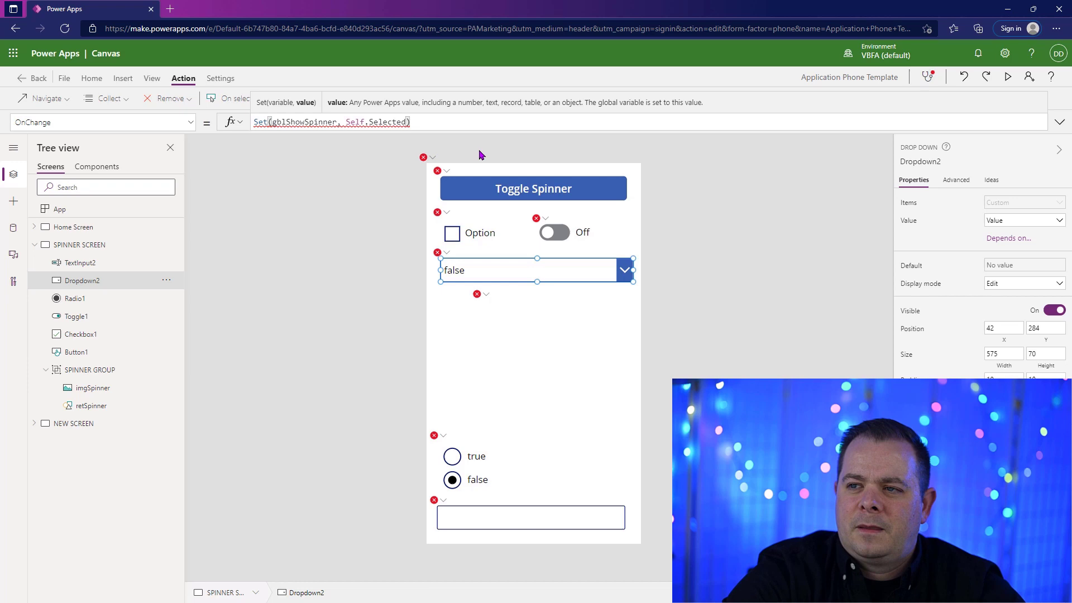
{"action": "type", "text": ".Value"}
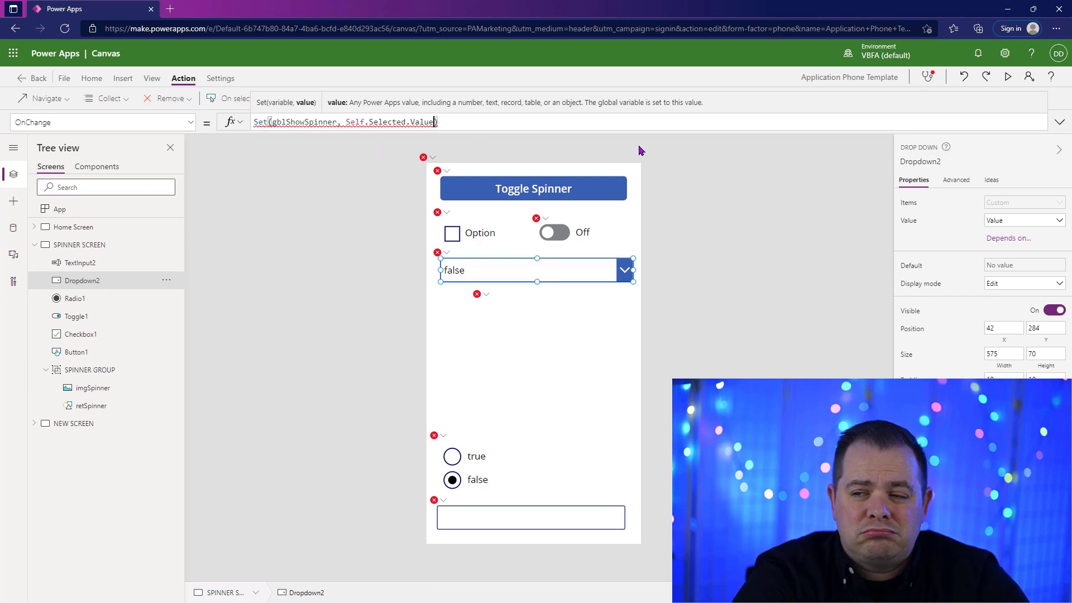
{"action": "type", "text": "= tr"}
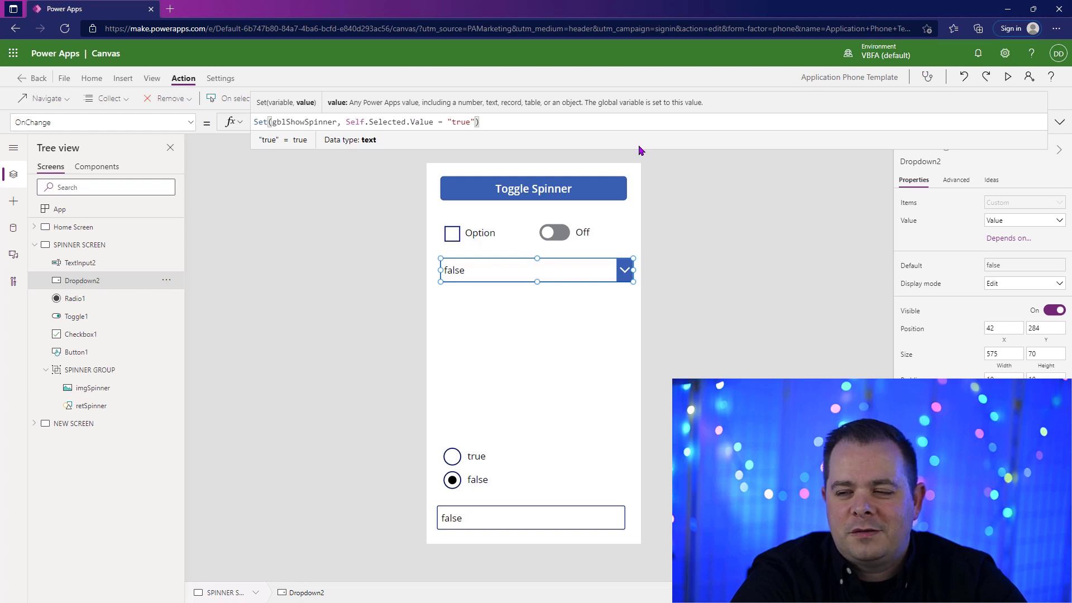
{"action": "mouse_move", "coordinate": [635, 152]}
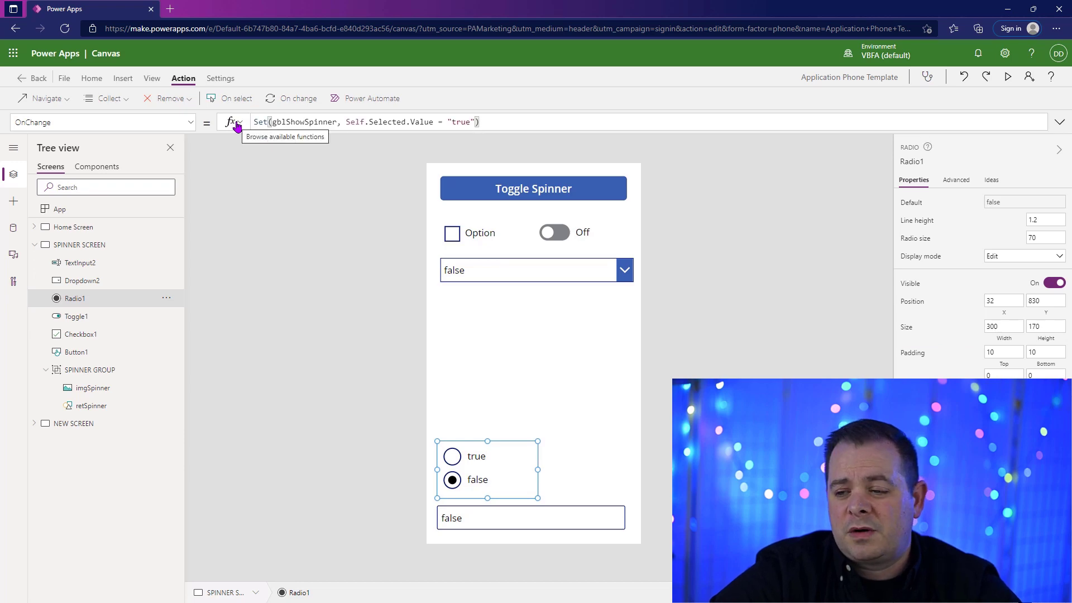
Give TextInput2 an OnChange of Set(gblShowSpinner, Self.Selected.Value = "true"), adjusting the Selected part.
{"action": "left_click", "coordinate": [529, 517]}
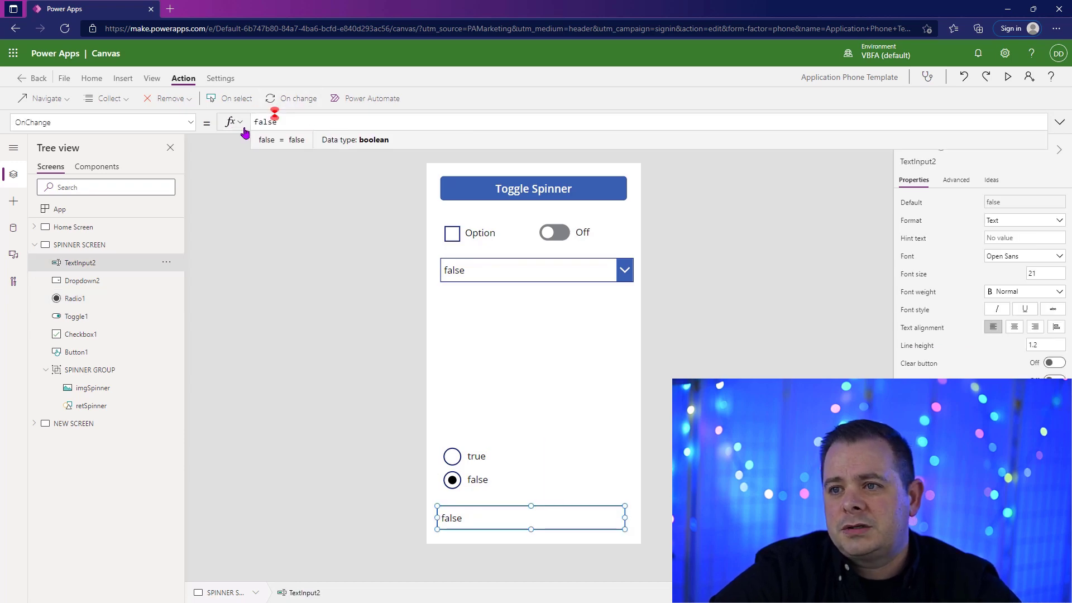
{"action": "type", "text": "Set(gblShowSpinner, Self.Selected.Value = \"true\")"}
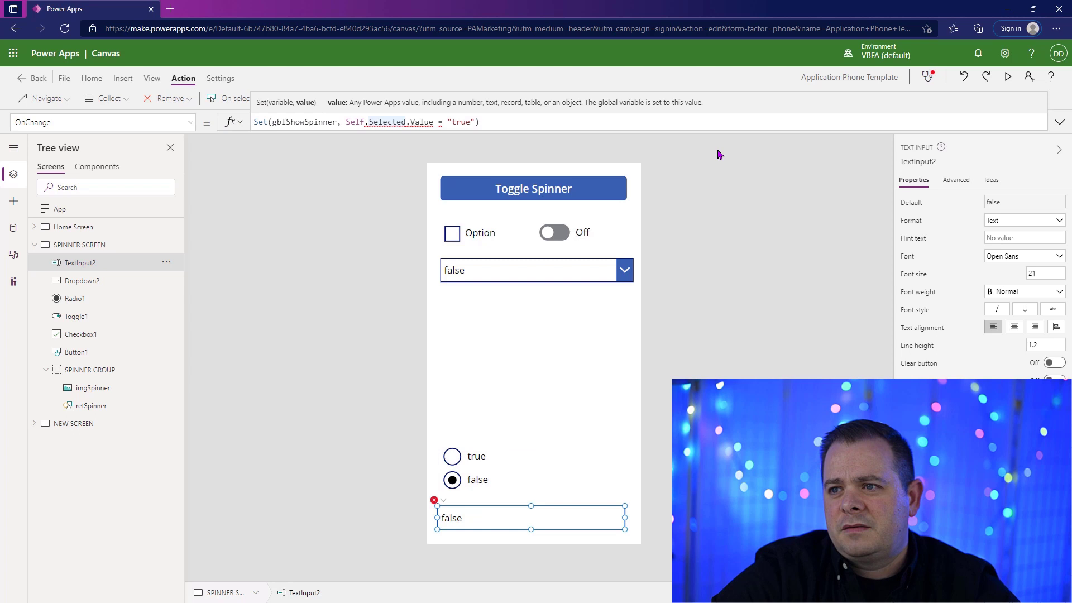
{"action": "double_click", "coordinate": [386, 122]}
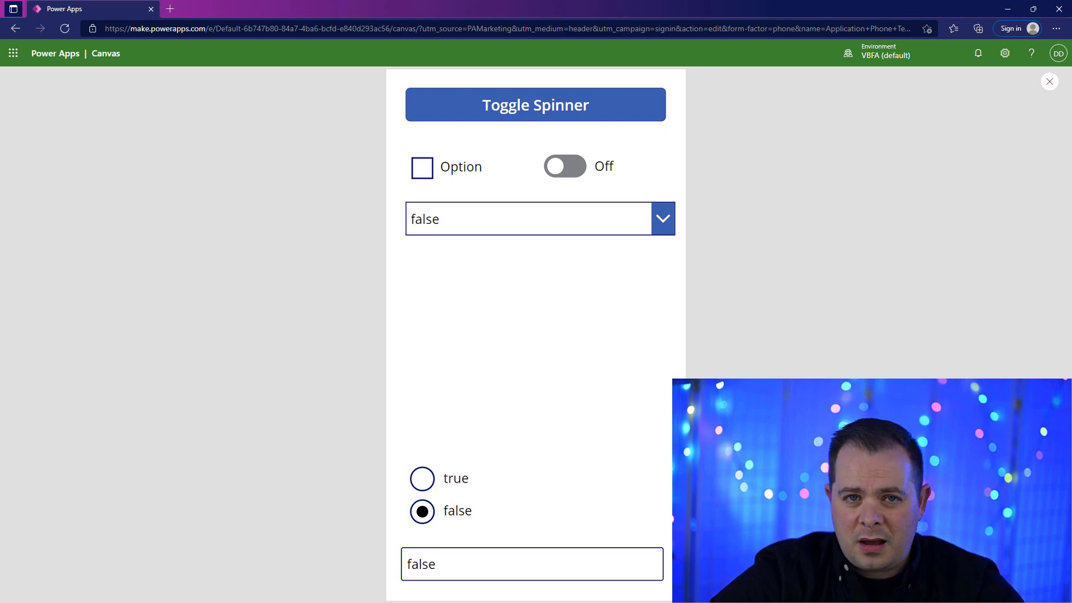
Enter true in the previewed text input so all controls read true and the spinner shows, then stop previewing.
{"action": "left_click", "coordinate": [421, 167]}
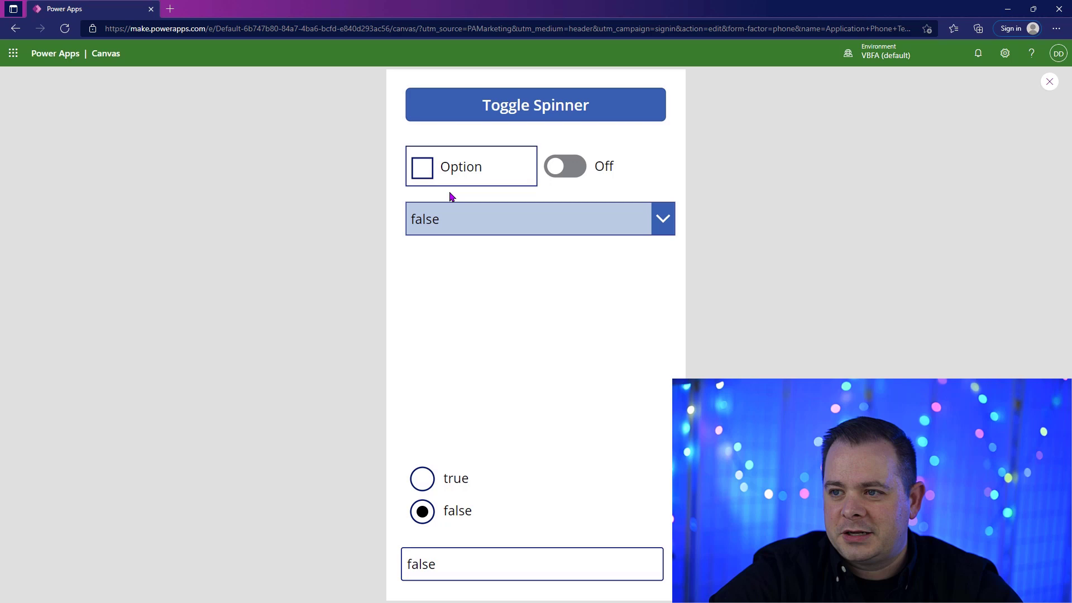
{"action": "type", "text": "true"}
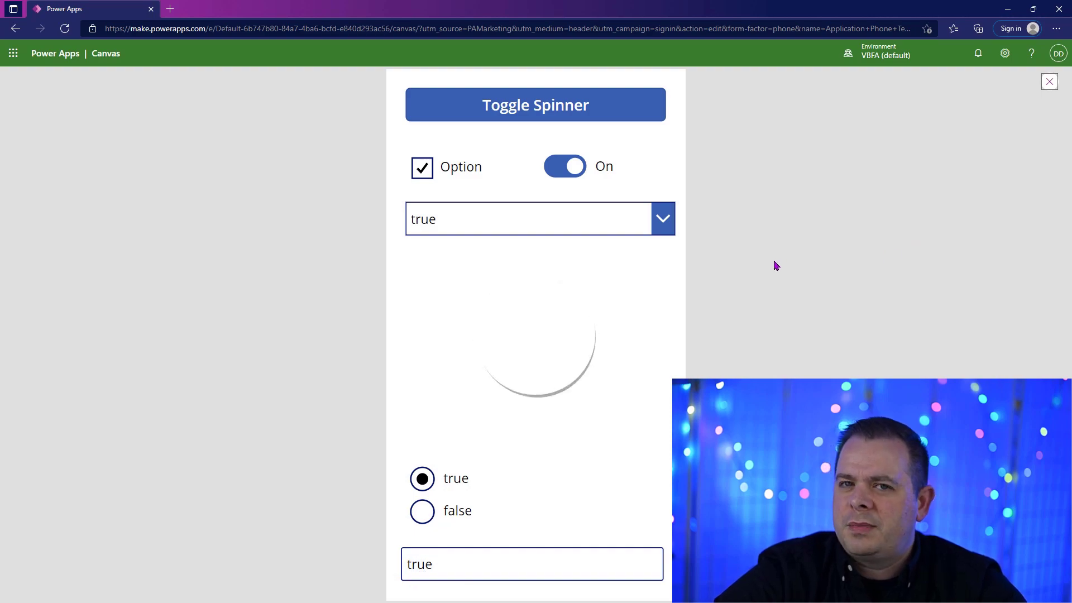
{"action": "left_click", "coordinate": [1050, 81]}
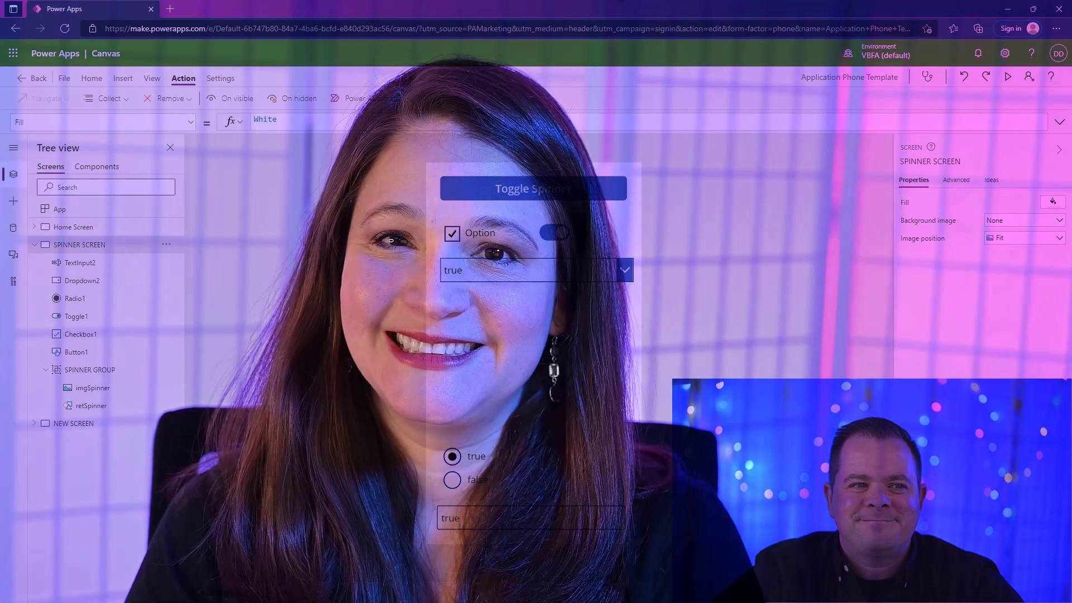